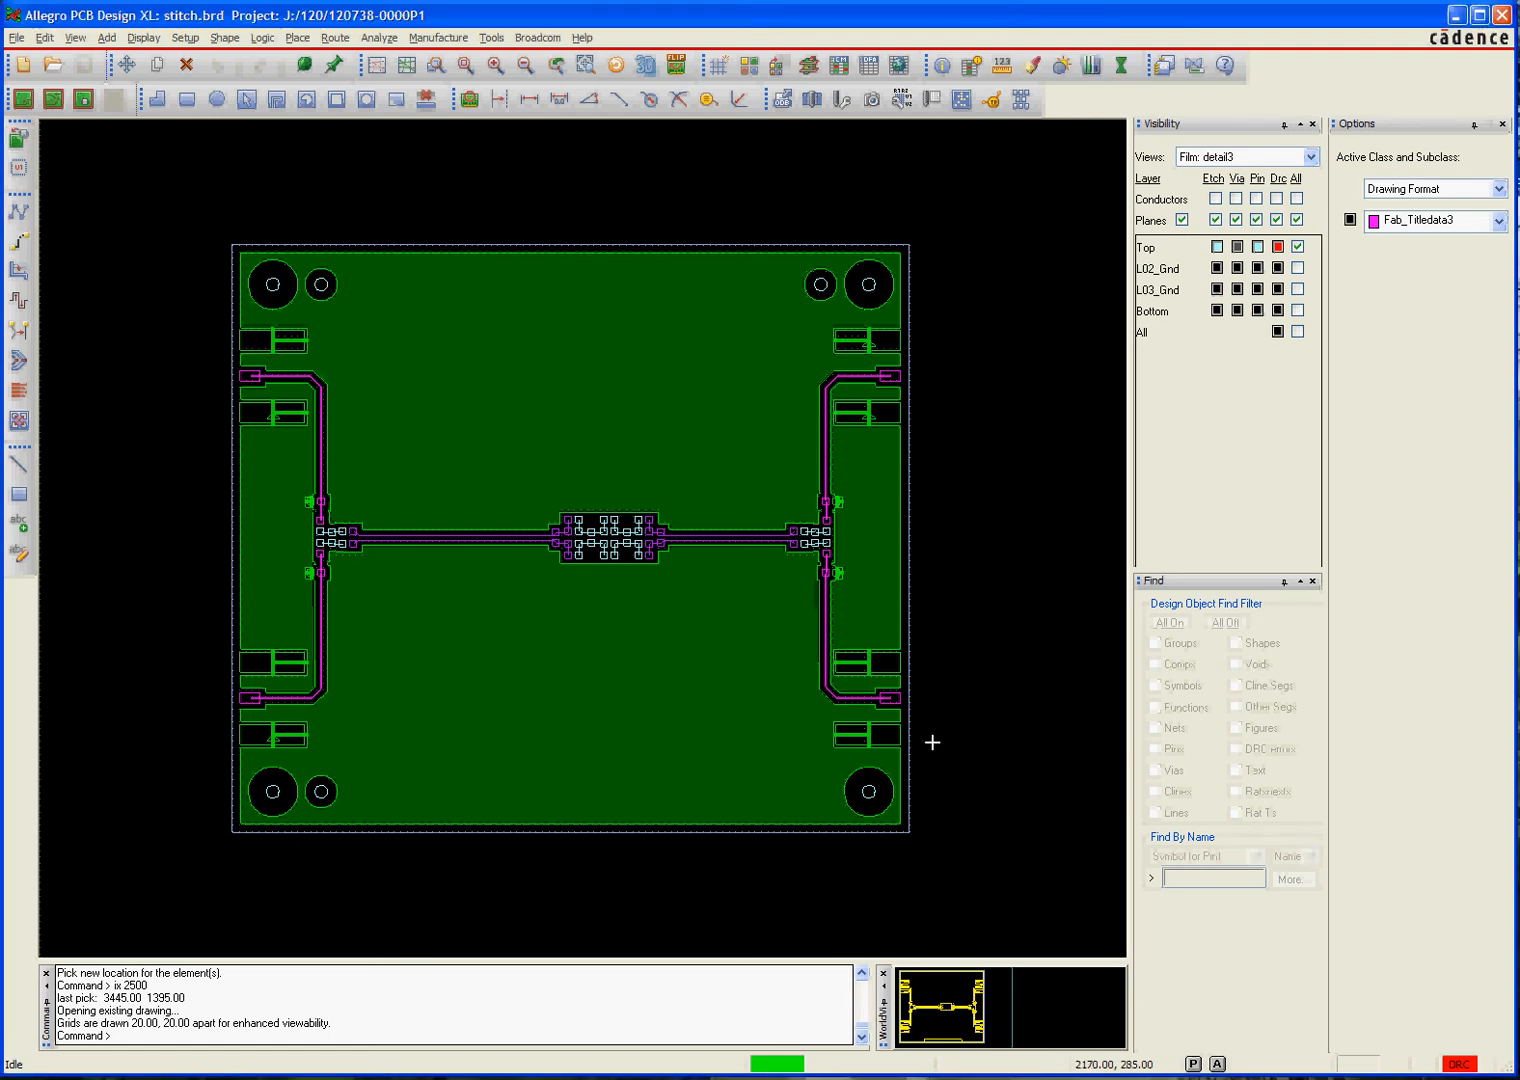
pyautogui.moveTo(486, 570)
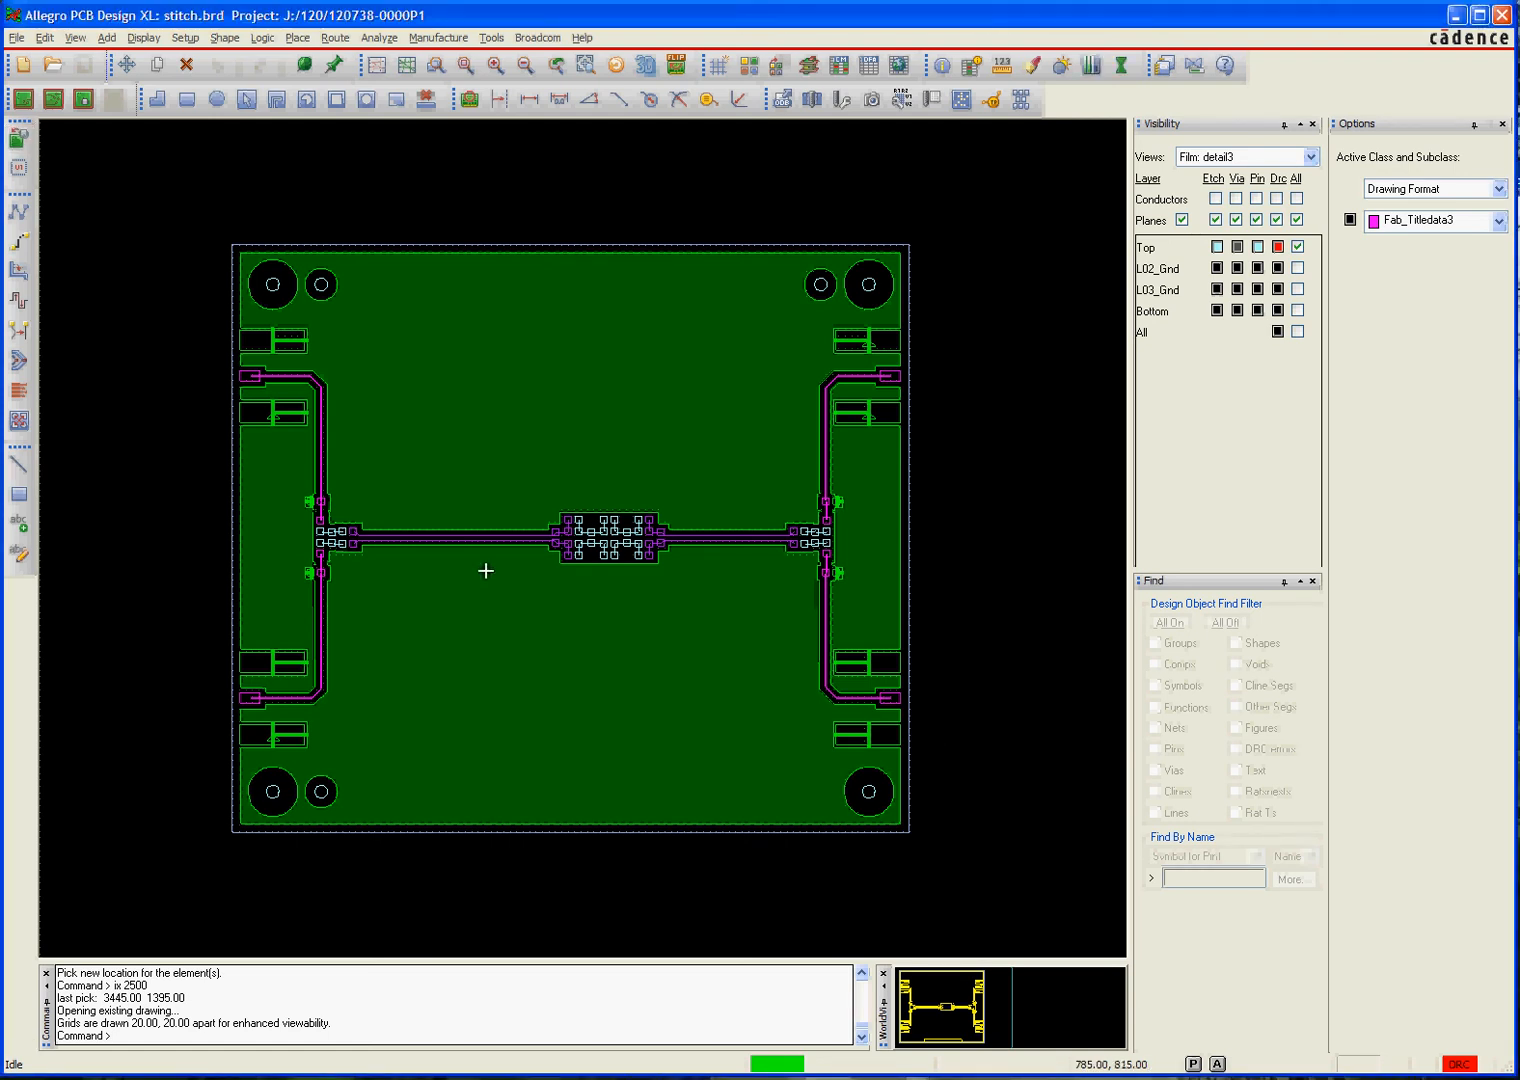
pyautogui.moveTo(596, 620)
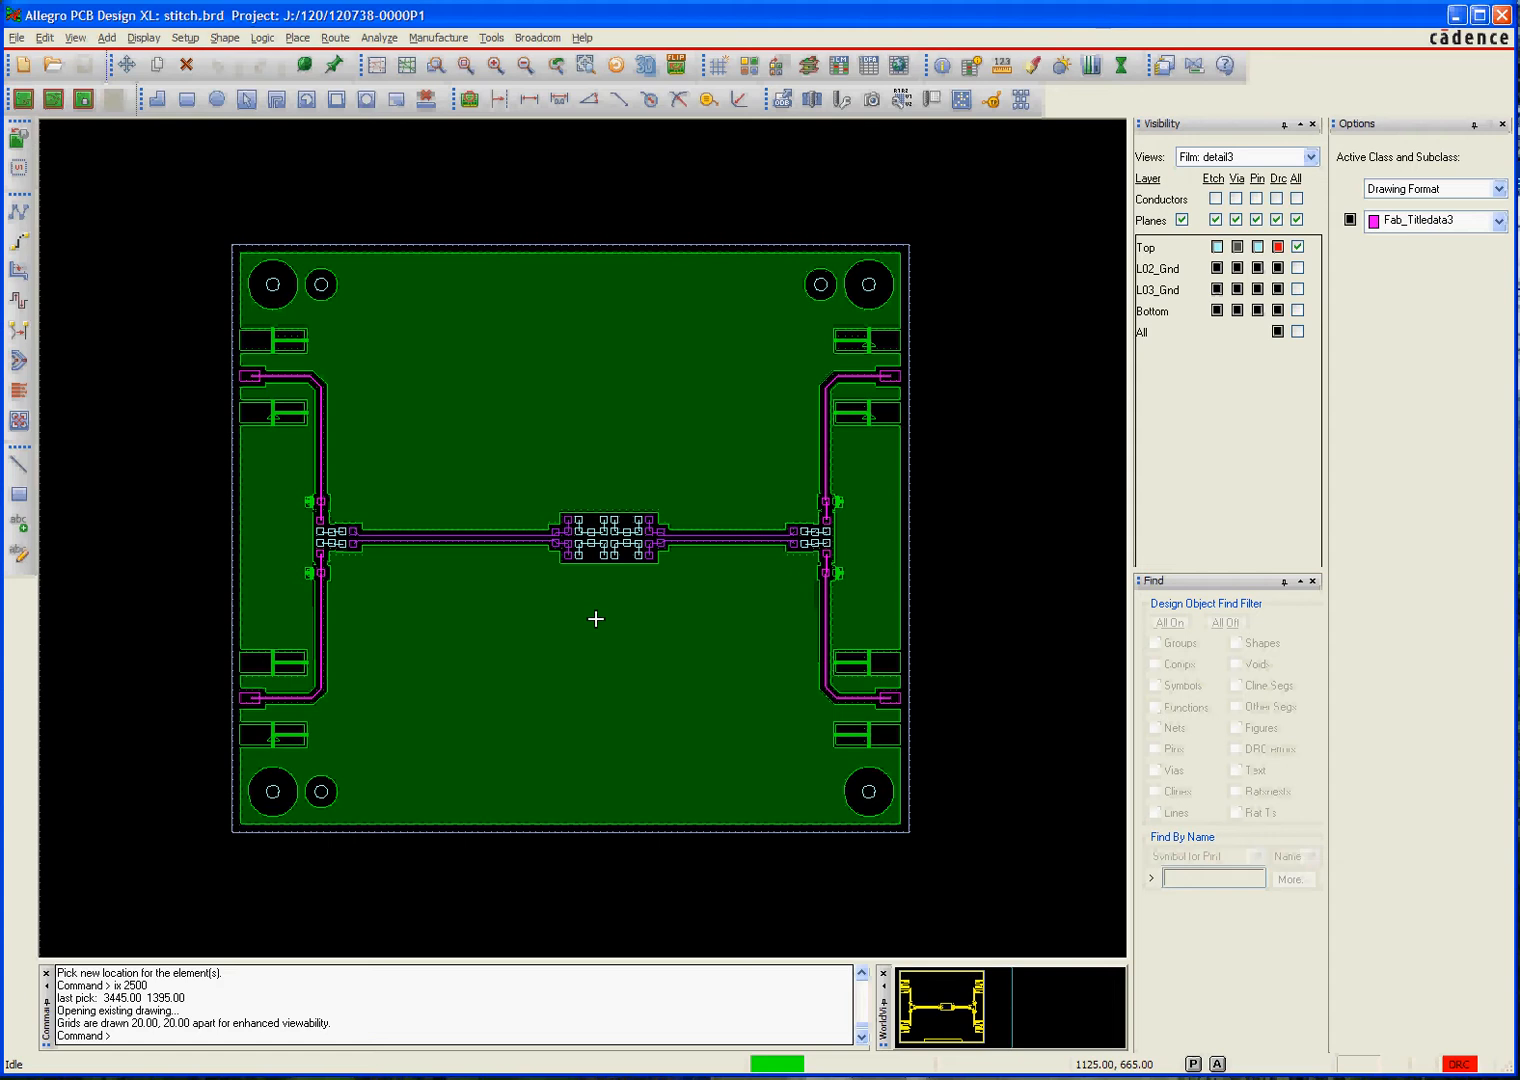
pyautogui.moveTo(528, 336)
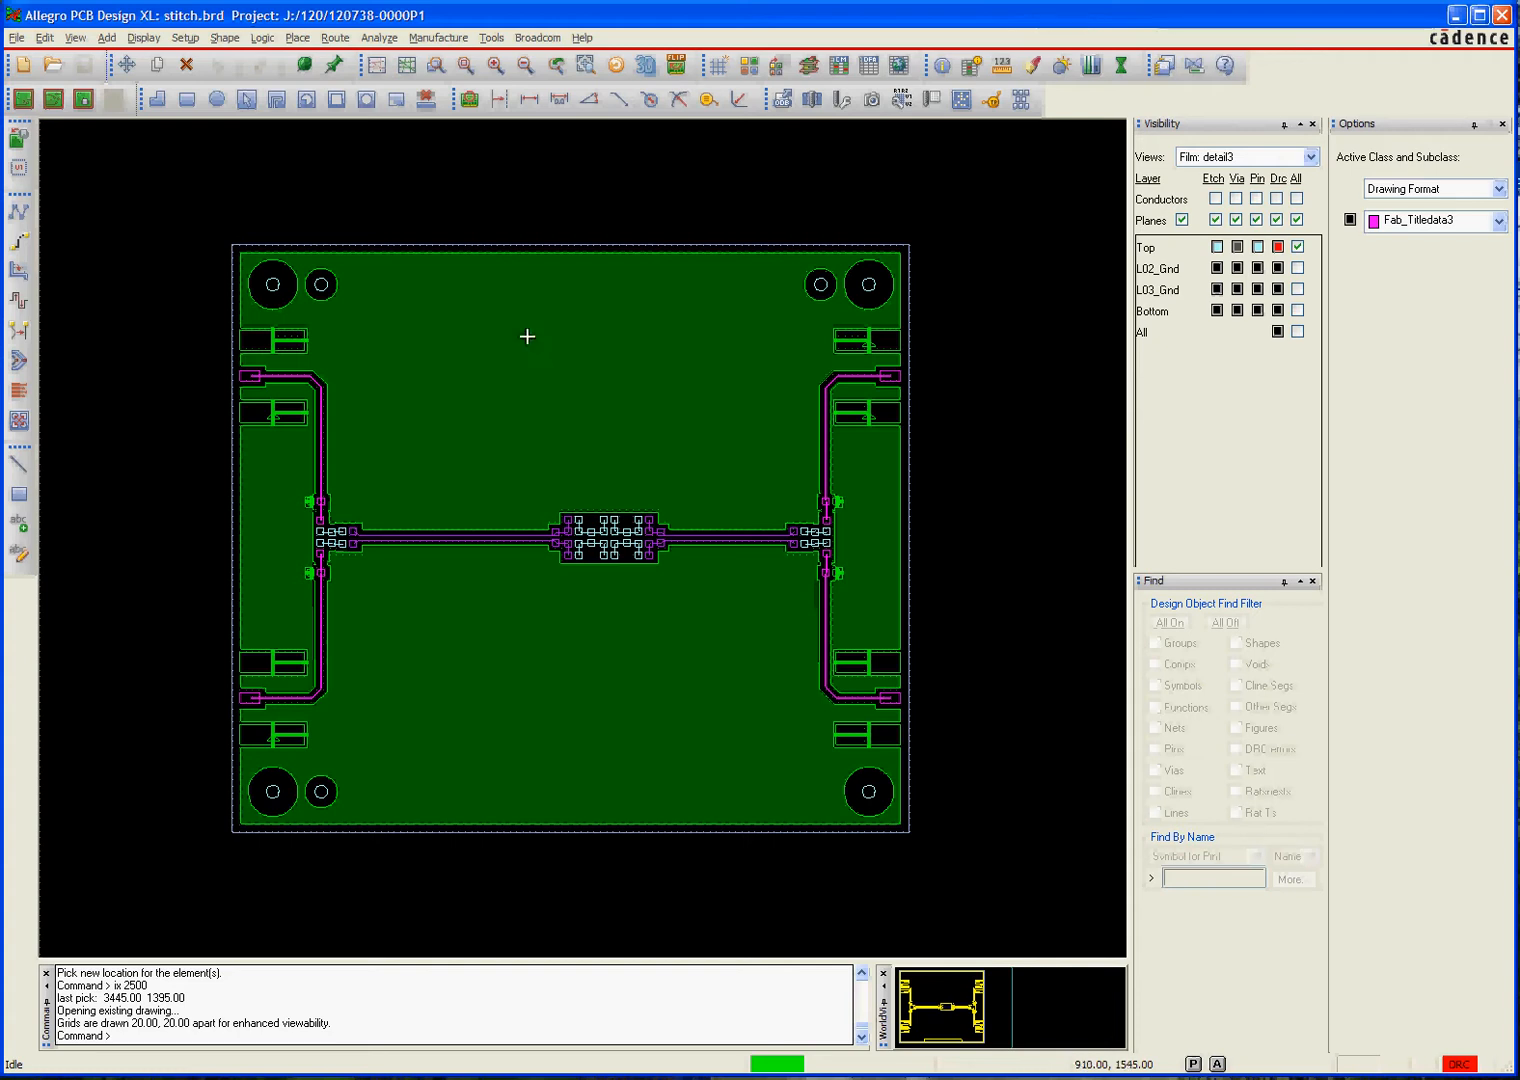
pyautogui.moveTo(576, 462)
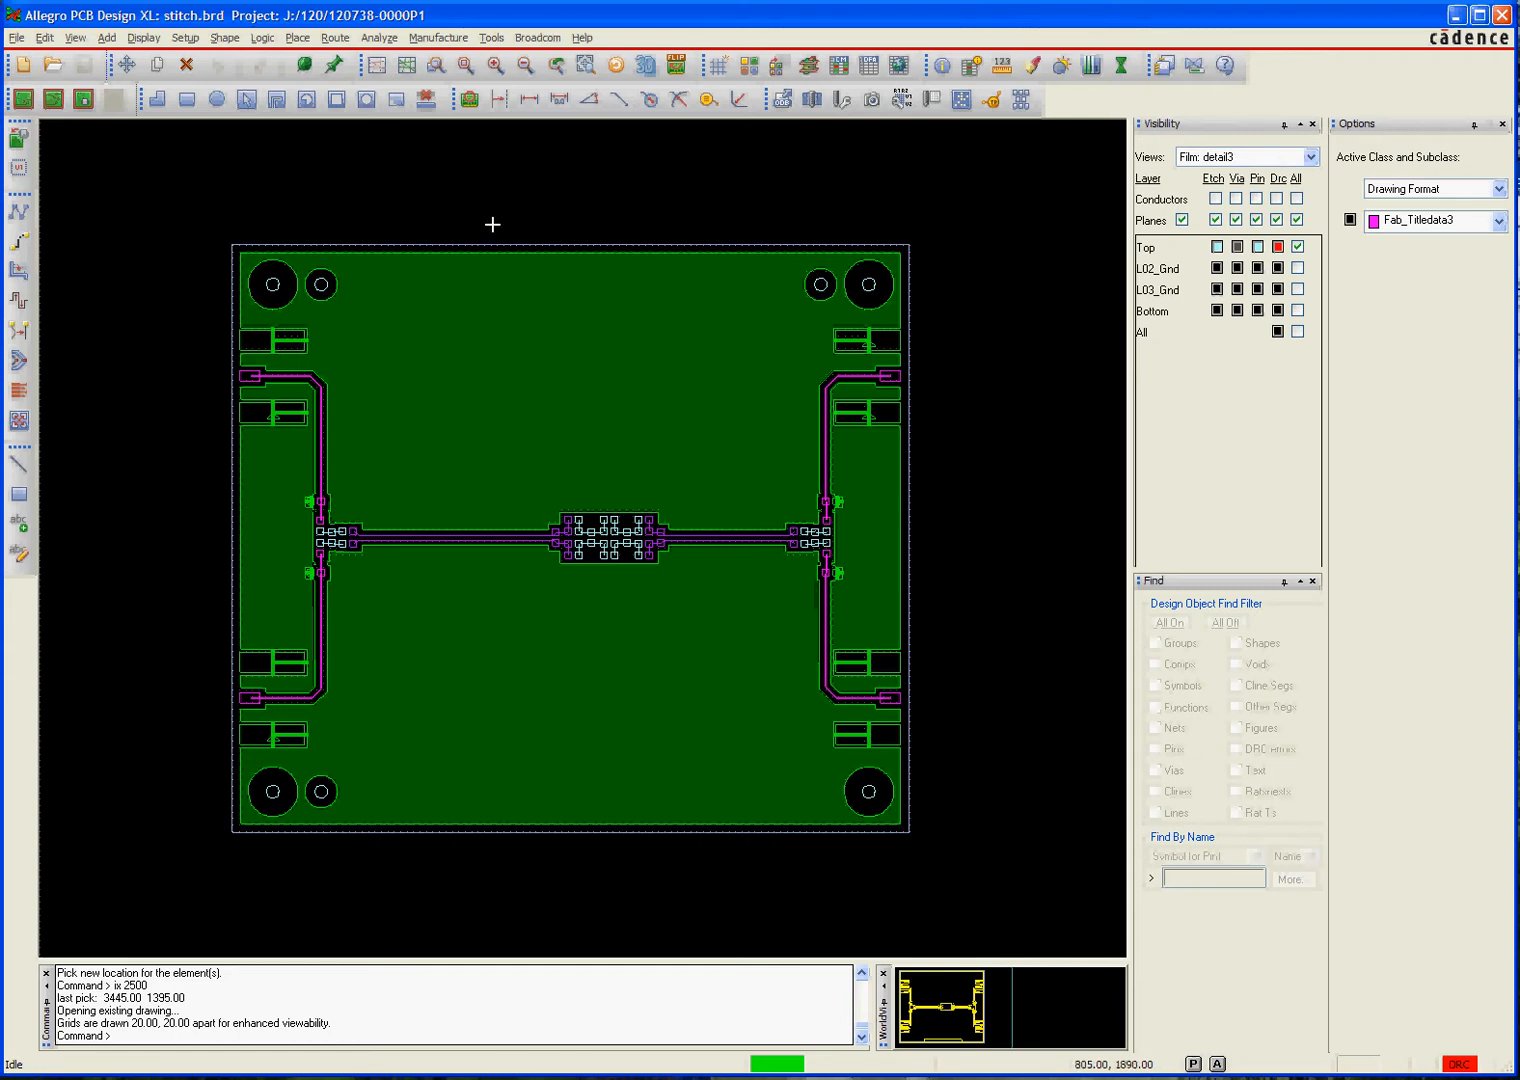
# Start Move with the Find filter limited to Shapes so only the copper shape can be picked
pyautogui.click(126, 64)
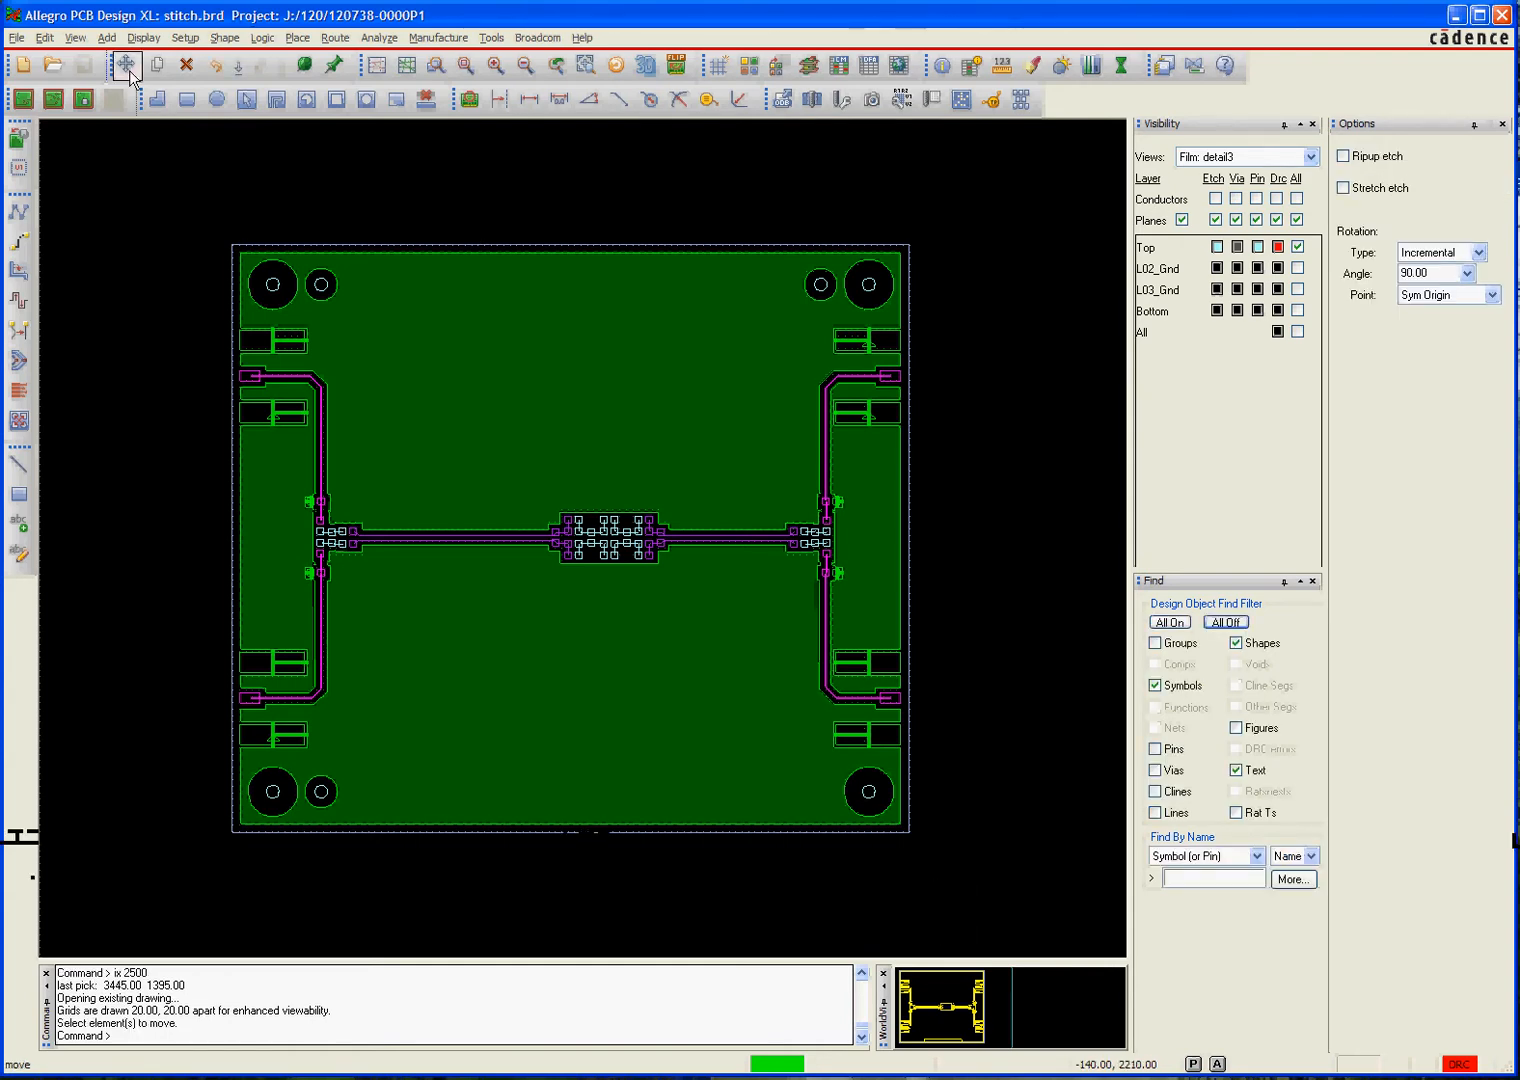
pyautogui.click(1236, 644)
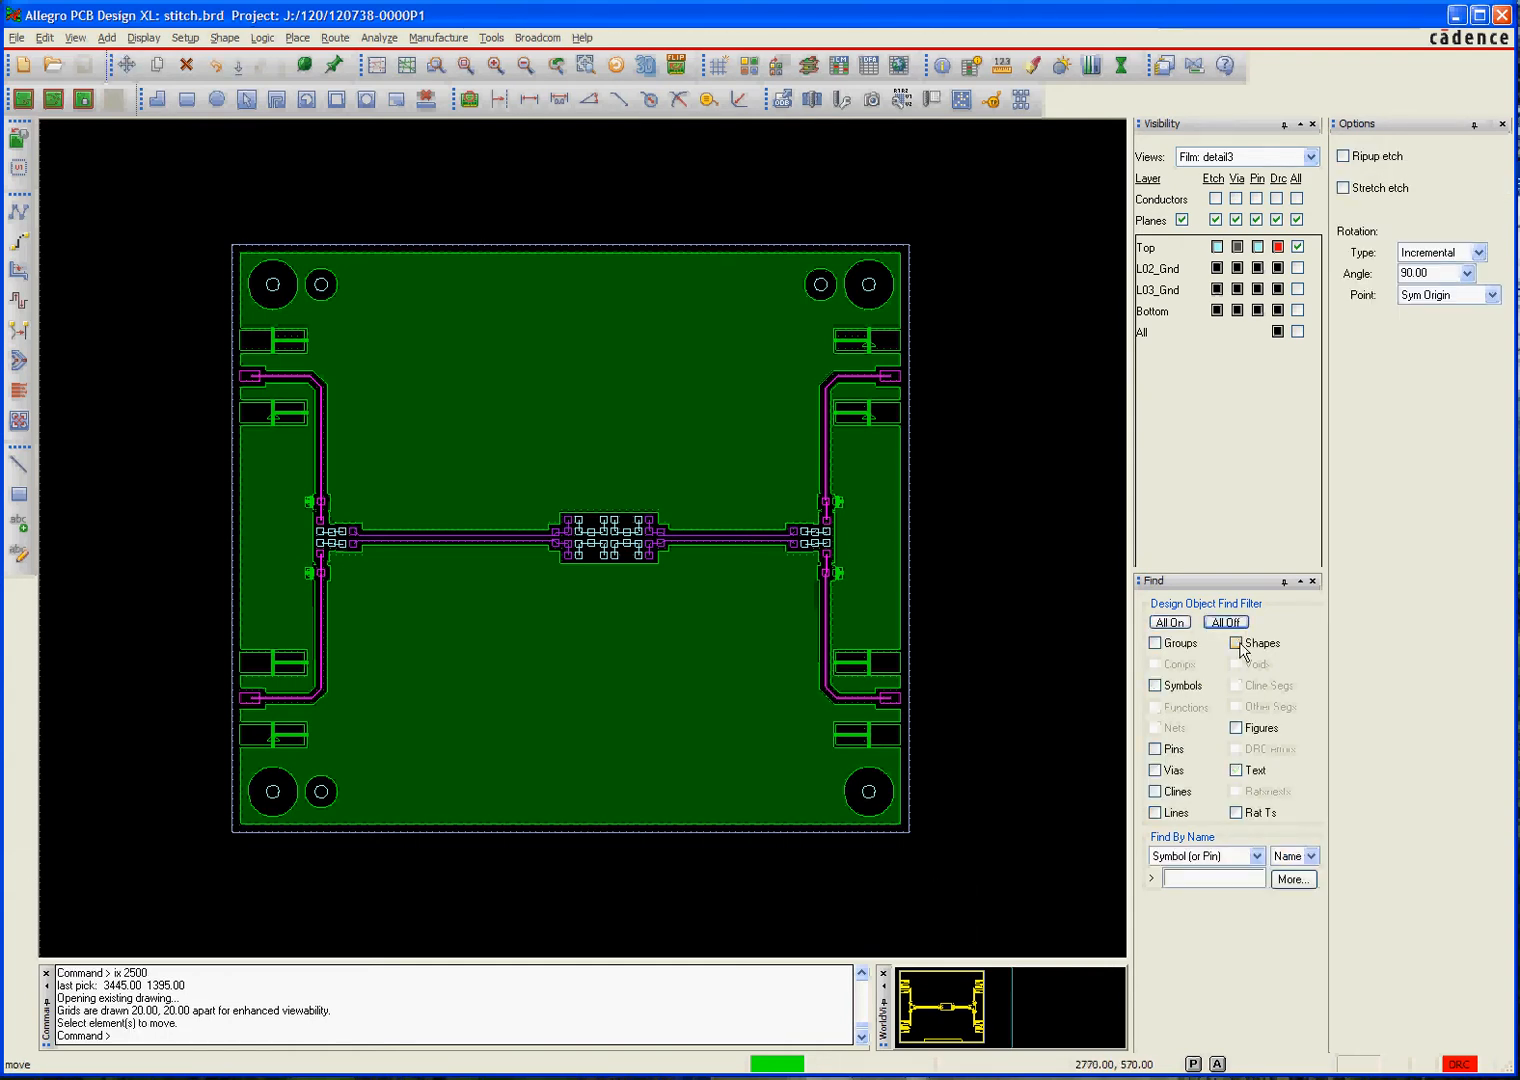
pyautogui.click(1236, 644)
pyautogui.write('ix 2500')
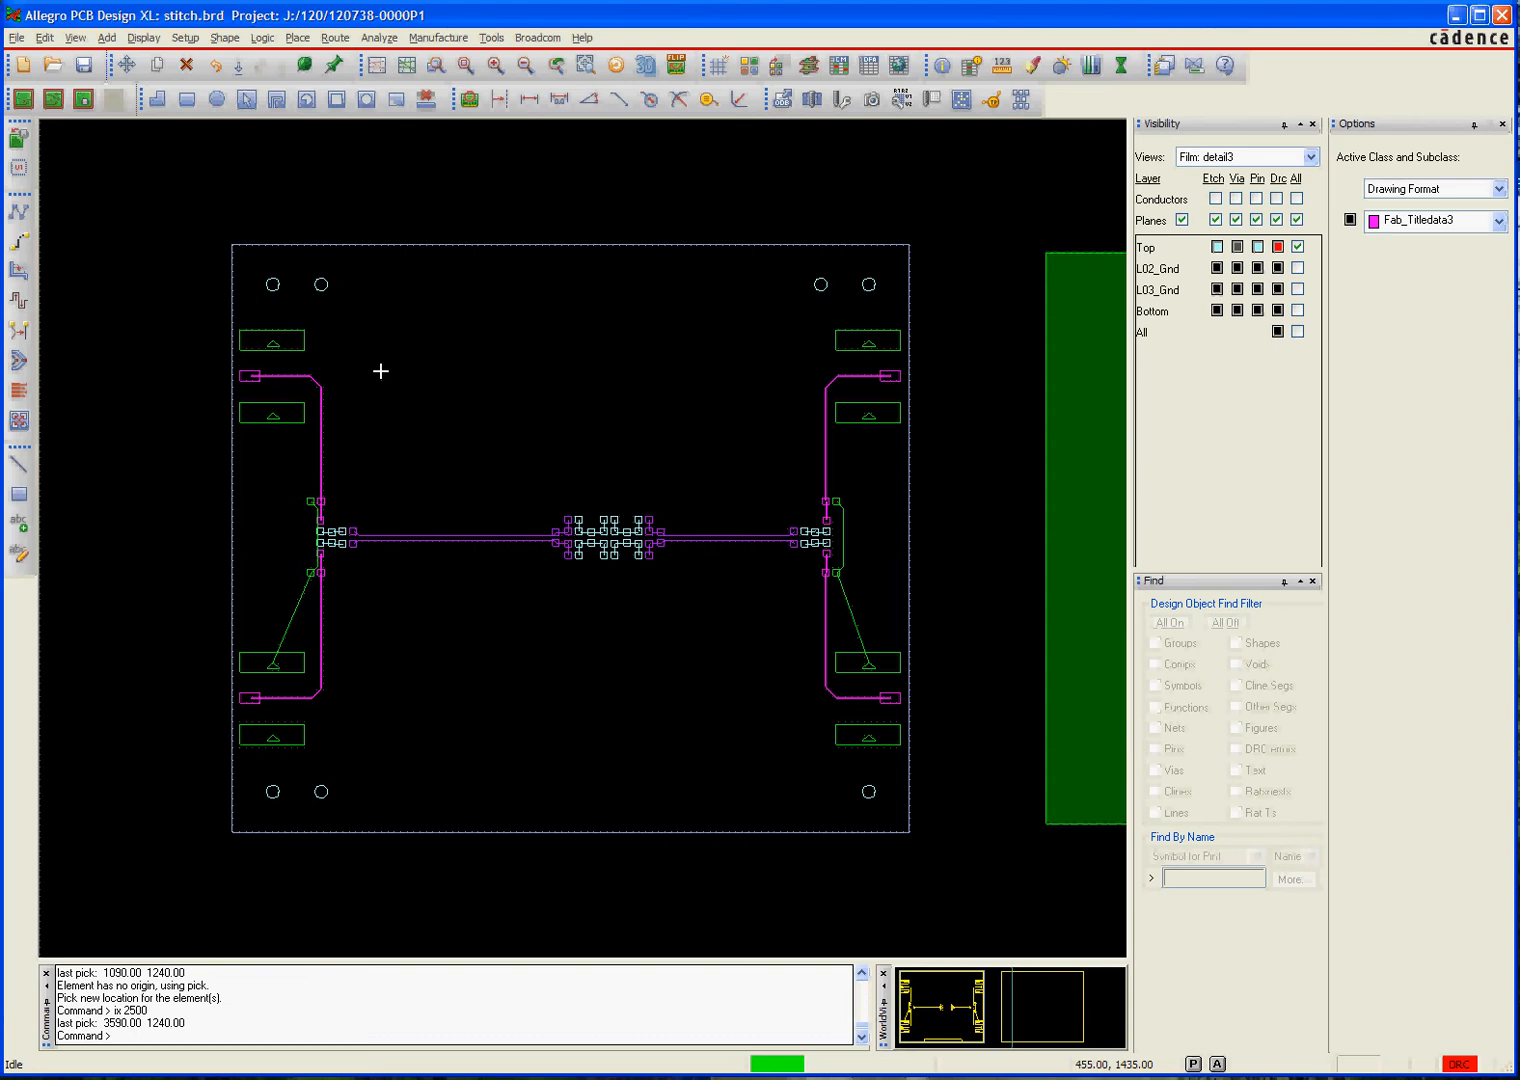
pyautogui.moveTo(432, 264)
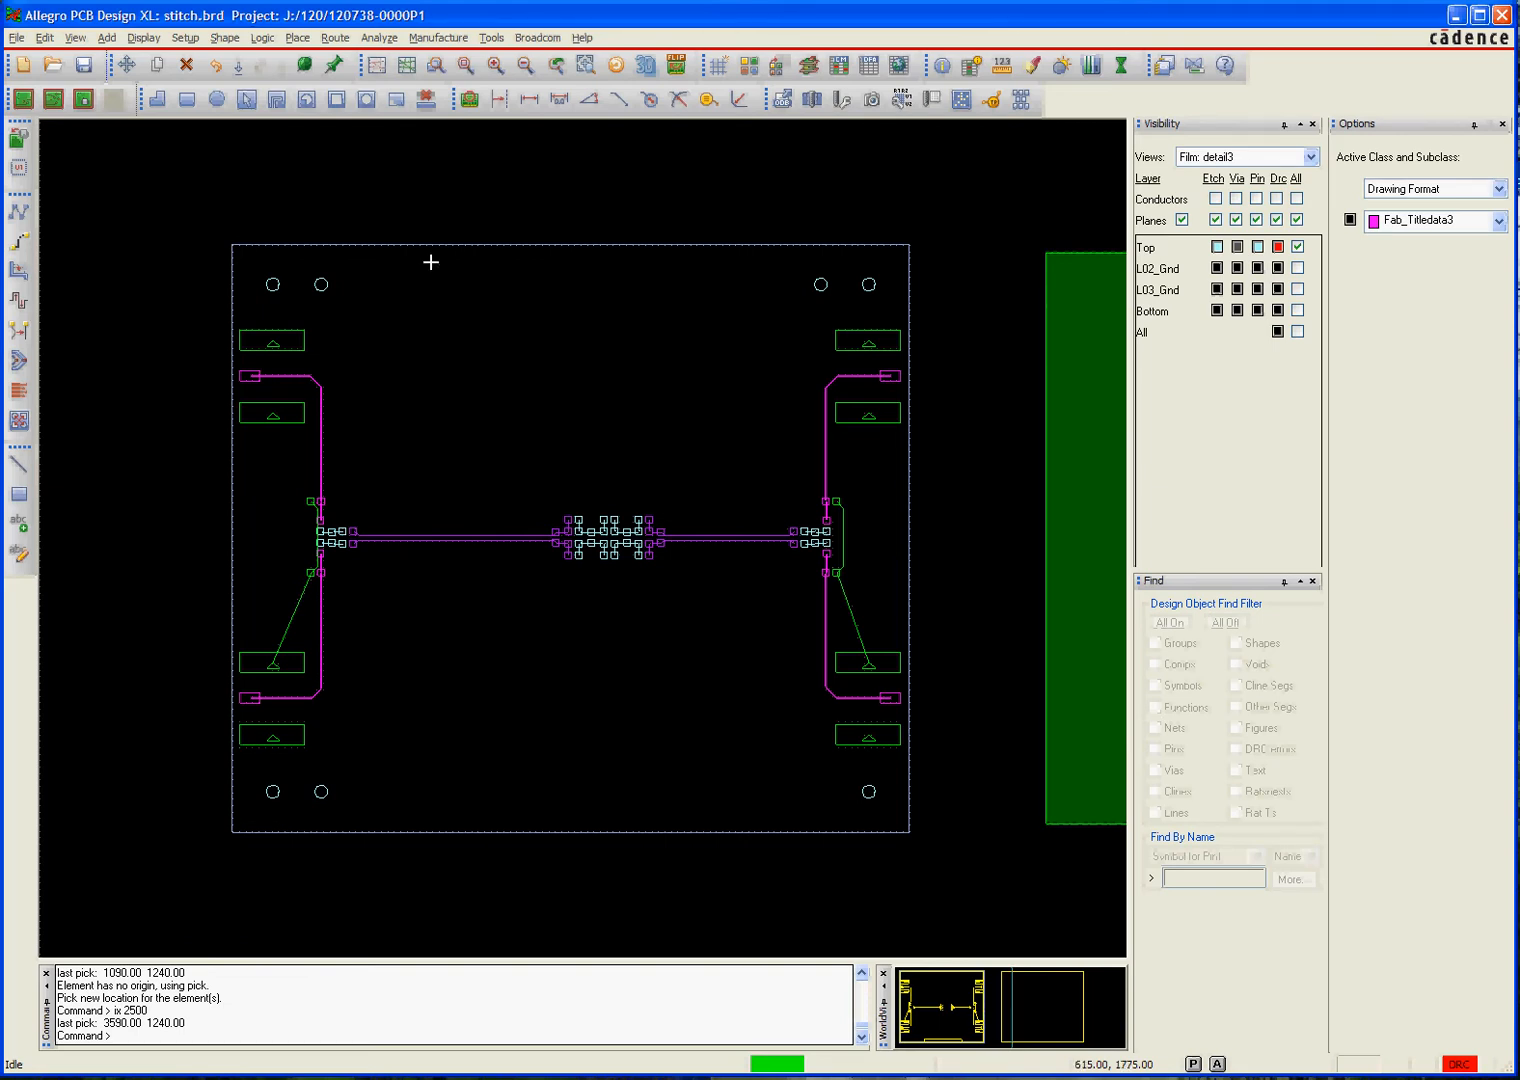
# Set up Shape Thieving with 20 mil circles, 25 mil clearance and 75 mil staggered spacing
pyautogui.click(438, 36)
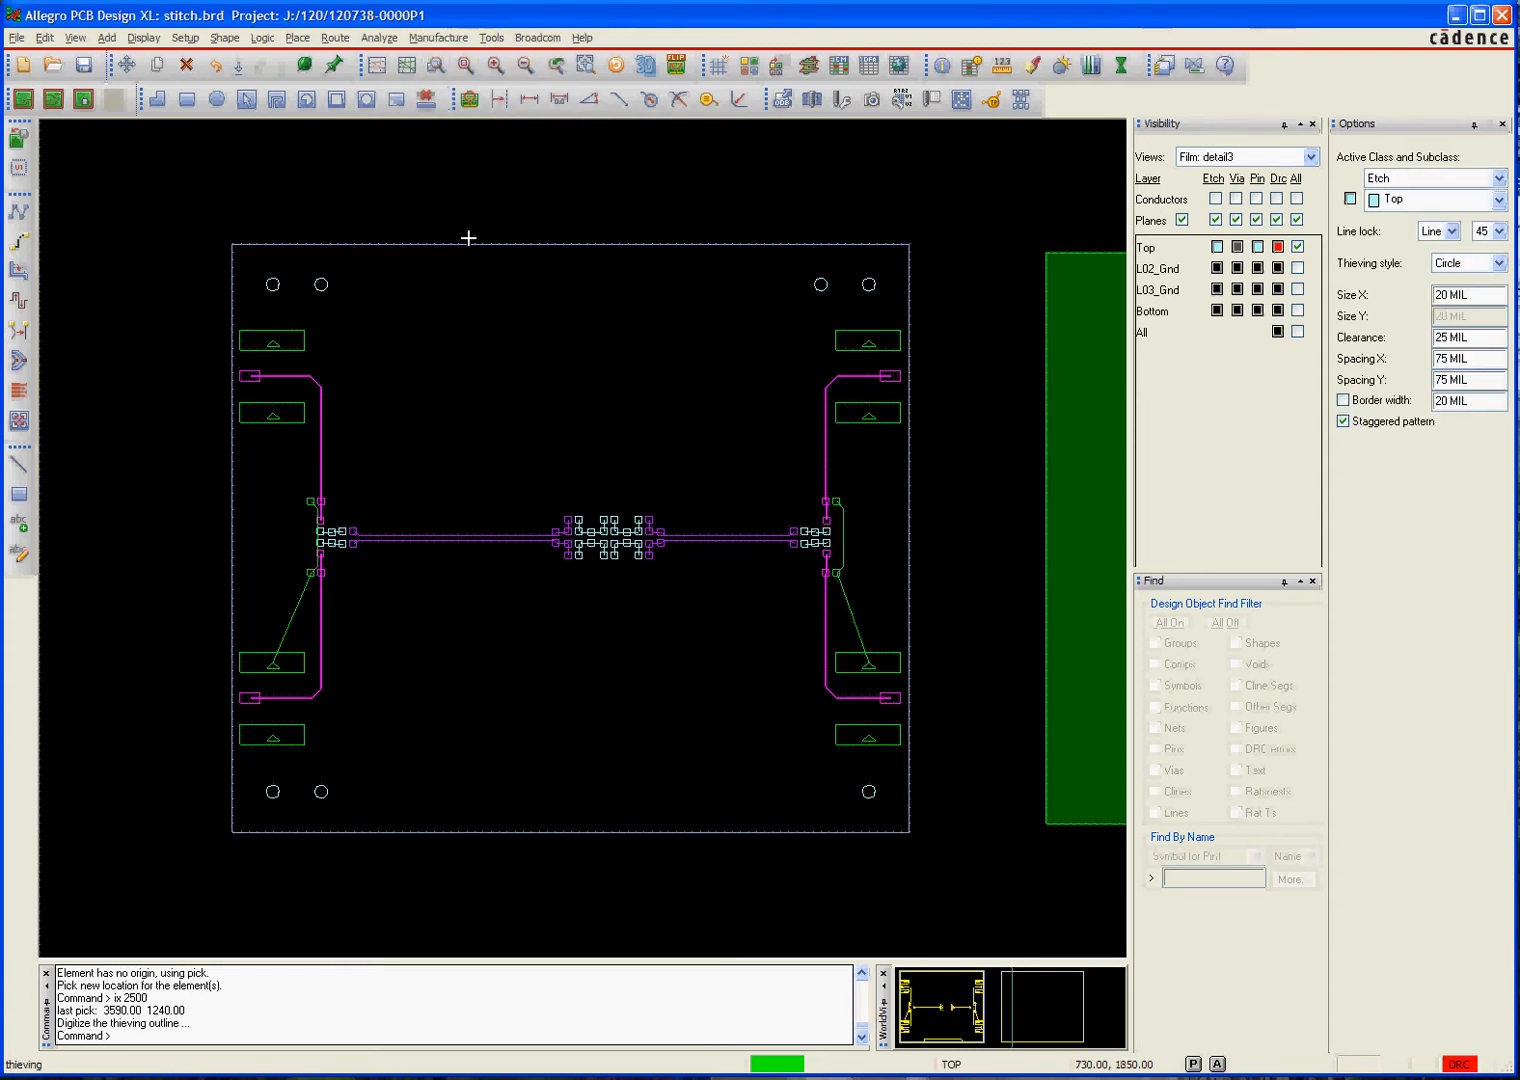
pyautogui.moveTo(764, 500)
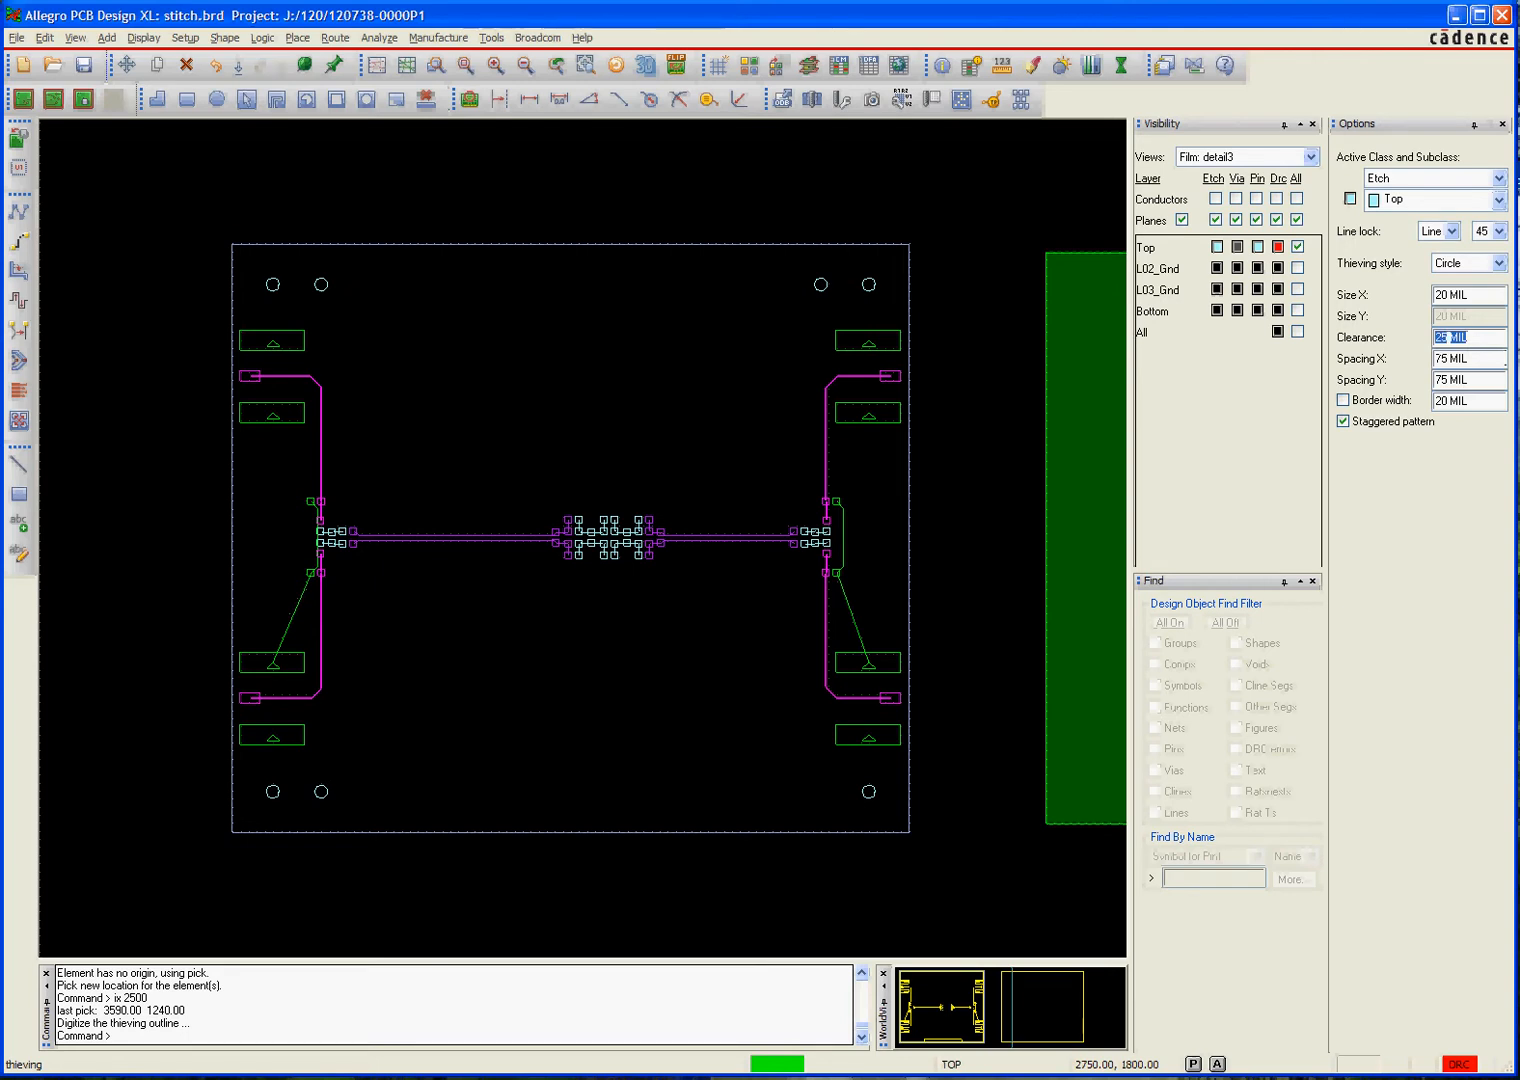
pyautogui.click(1468, 358)
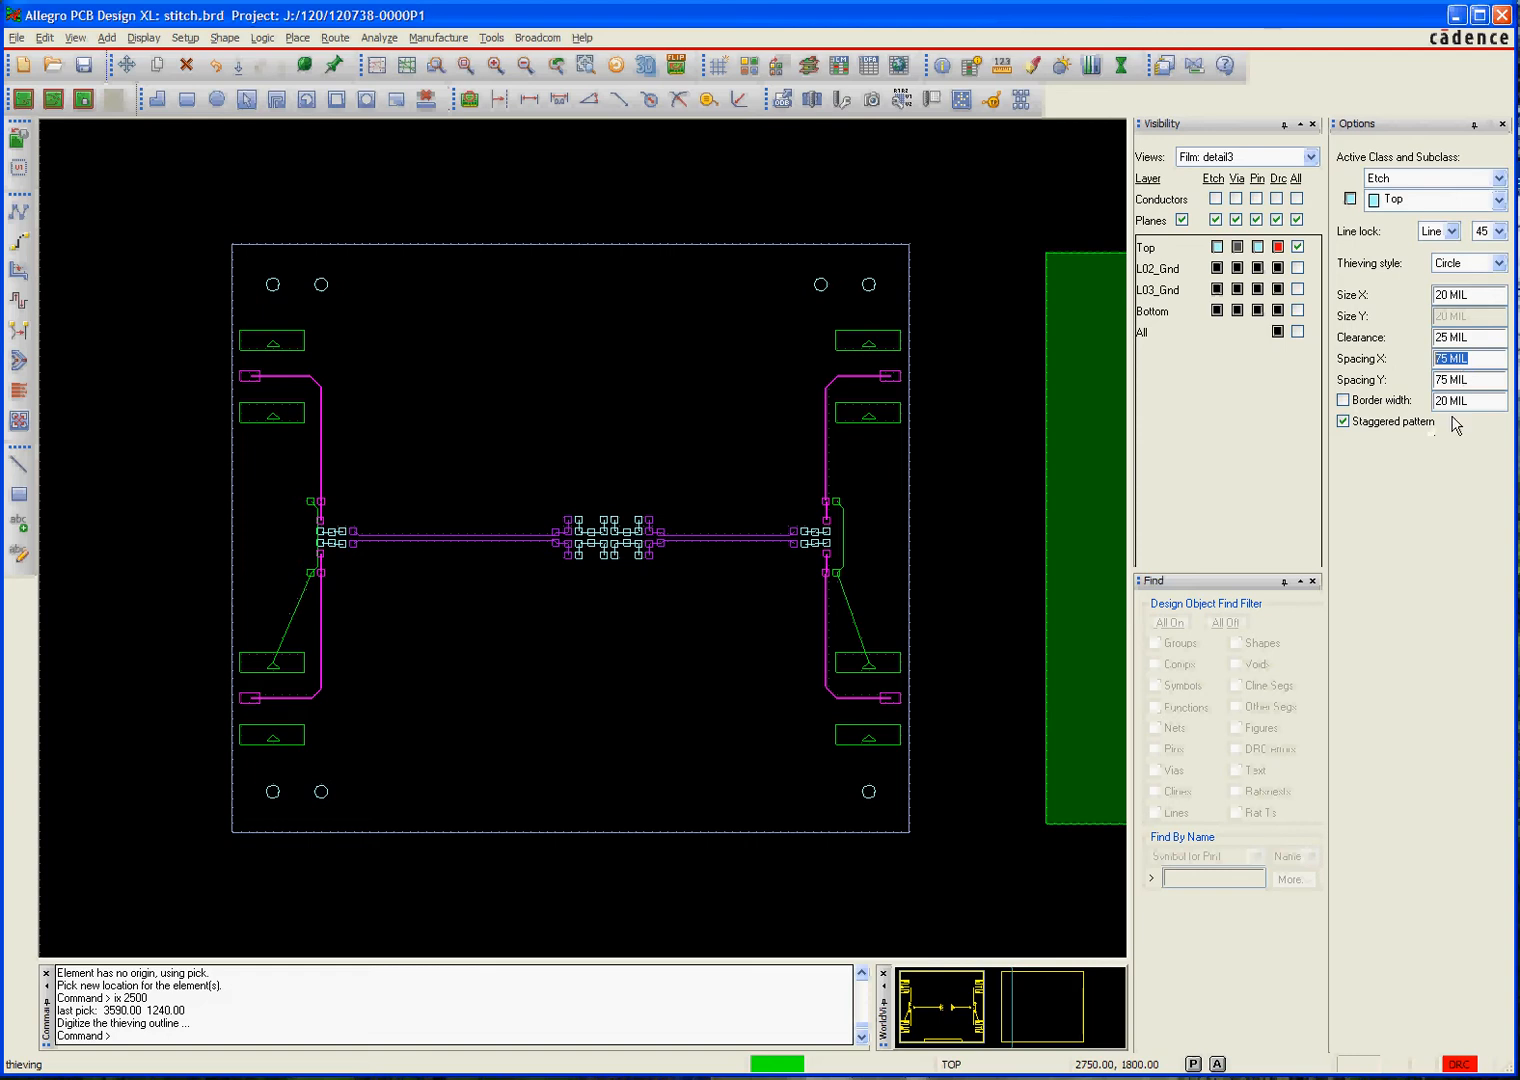
pyautogui.click(1468, 400)
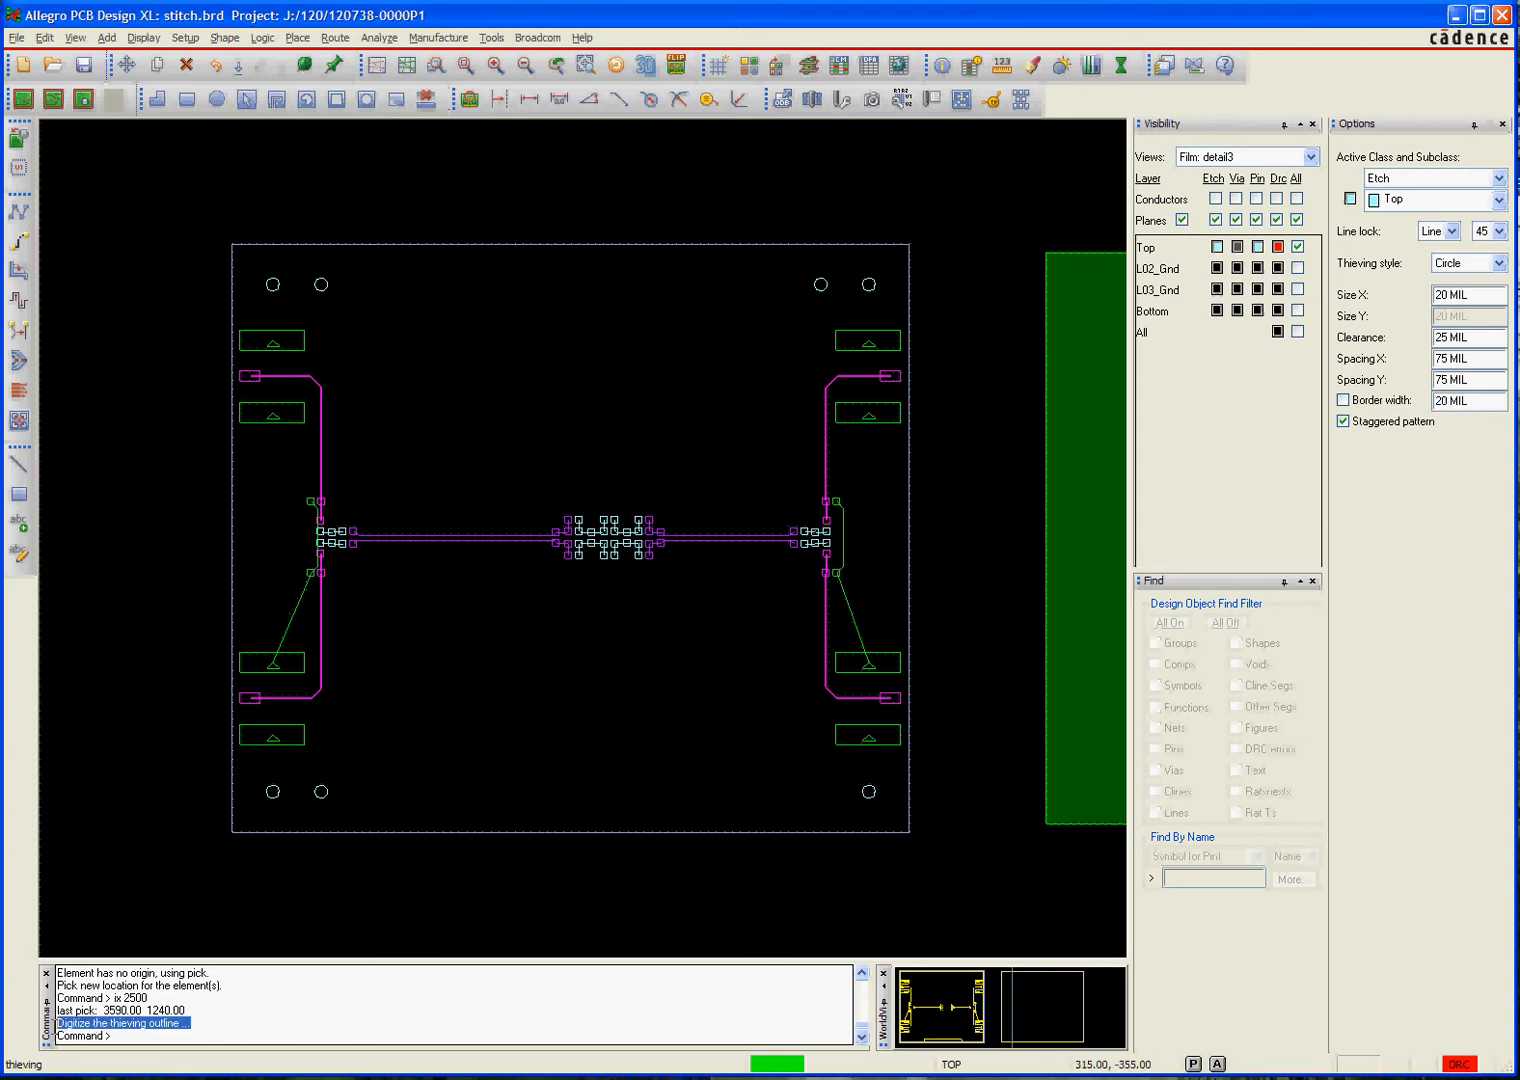
pyautogui.moveTo(228, 840)
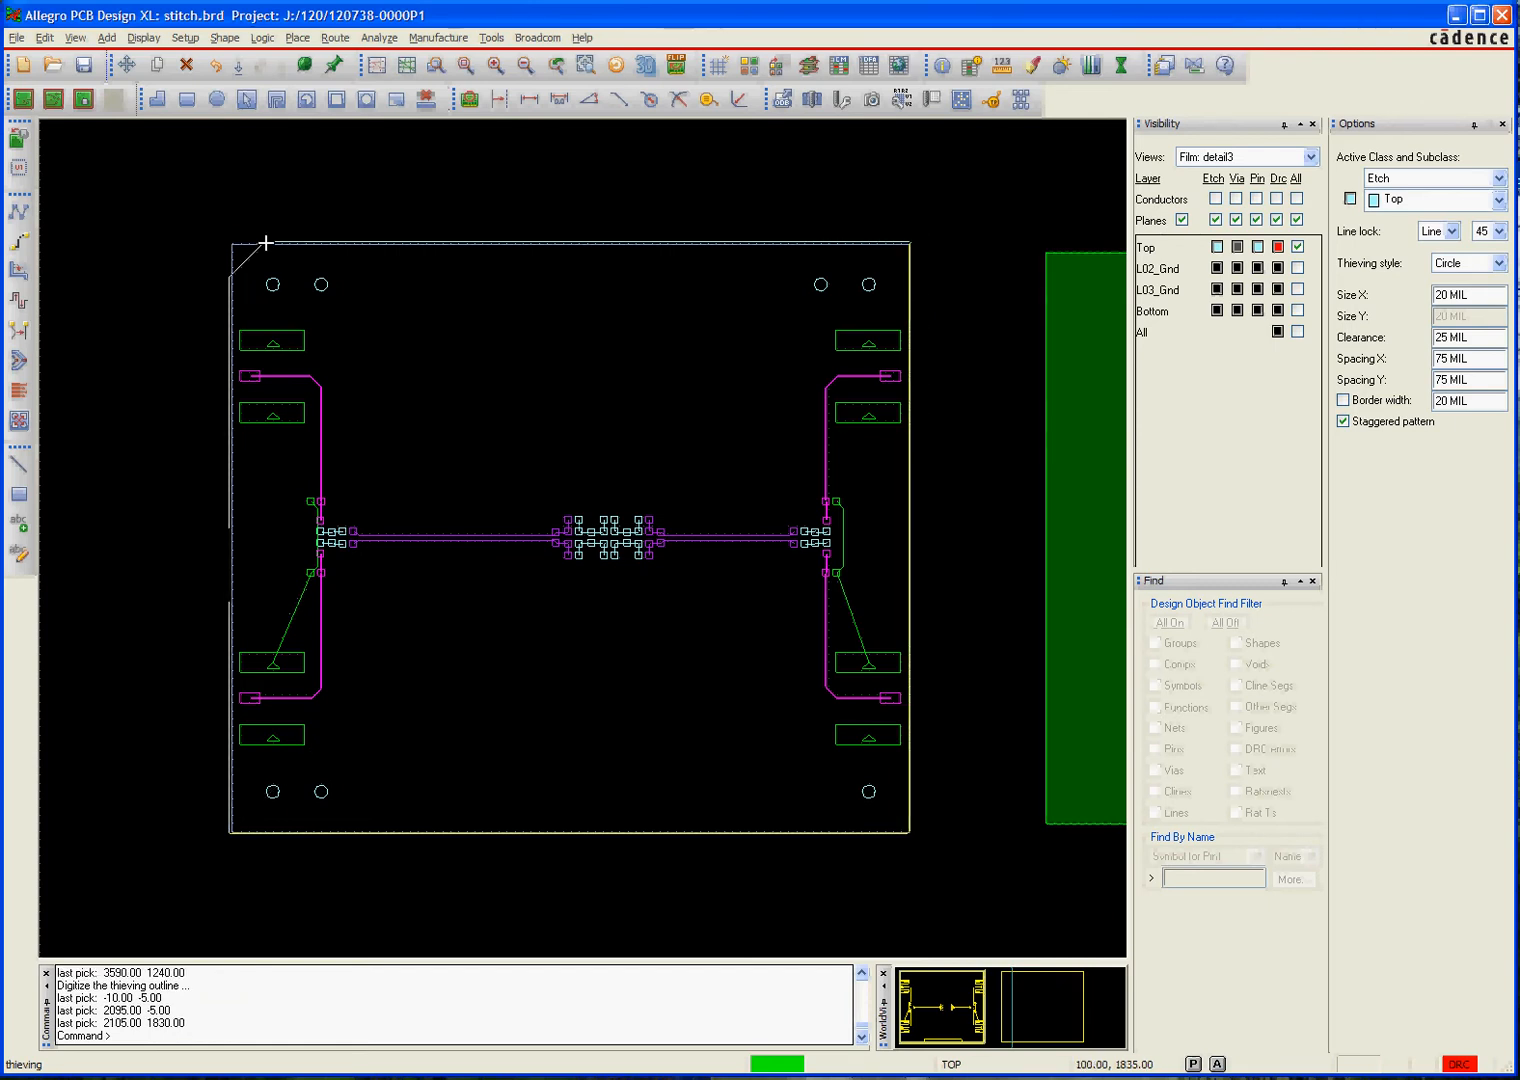
# Finish the thieving outline to generate the pad grid, briefly showing the L02_Gnd layer to check it
pyautogui.rightClick(268, 248)
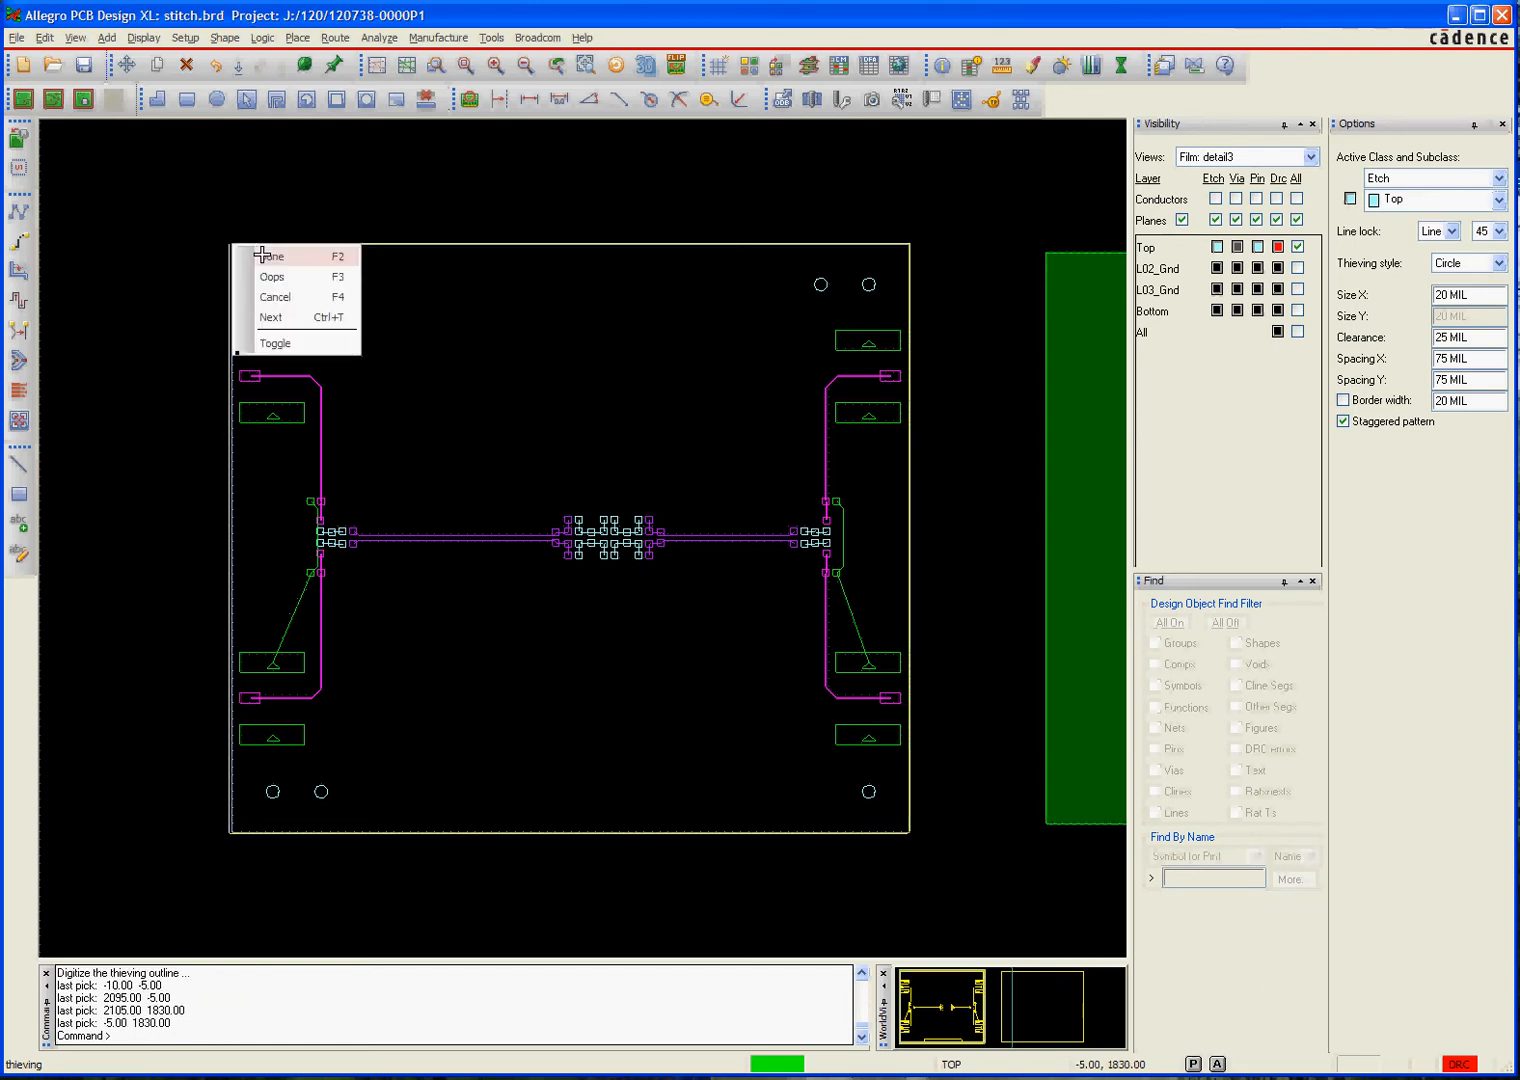
pyautogui.click(272, 256)
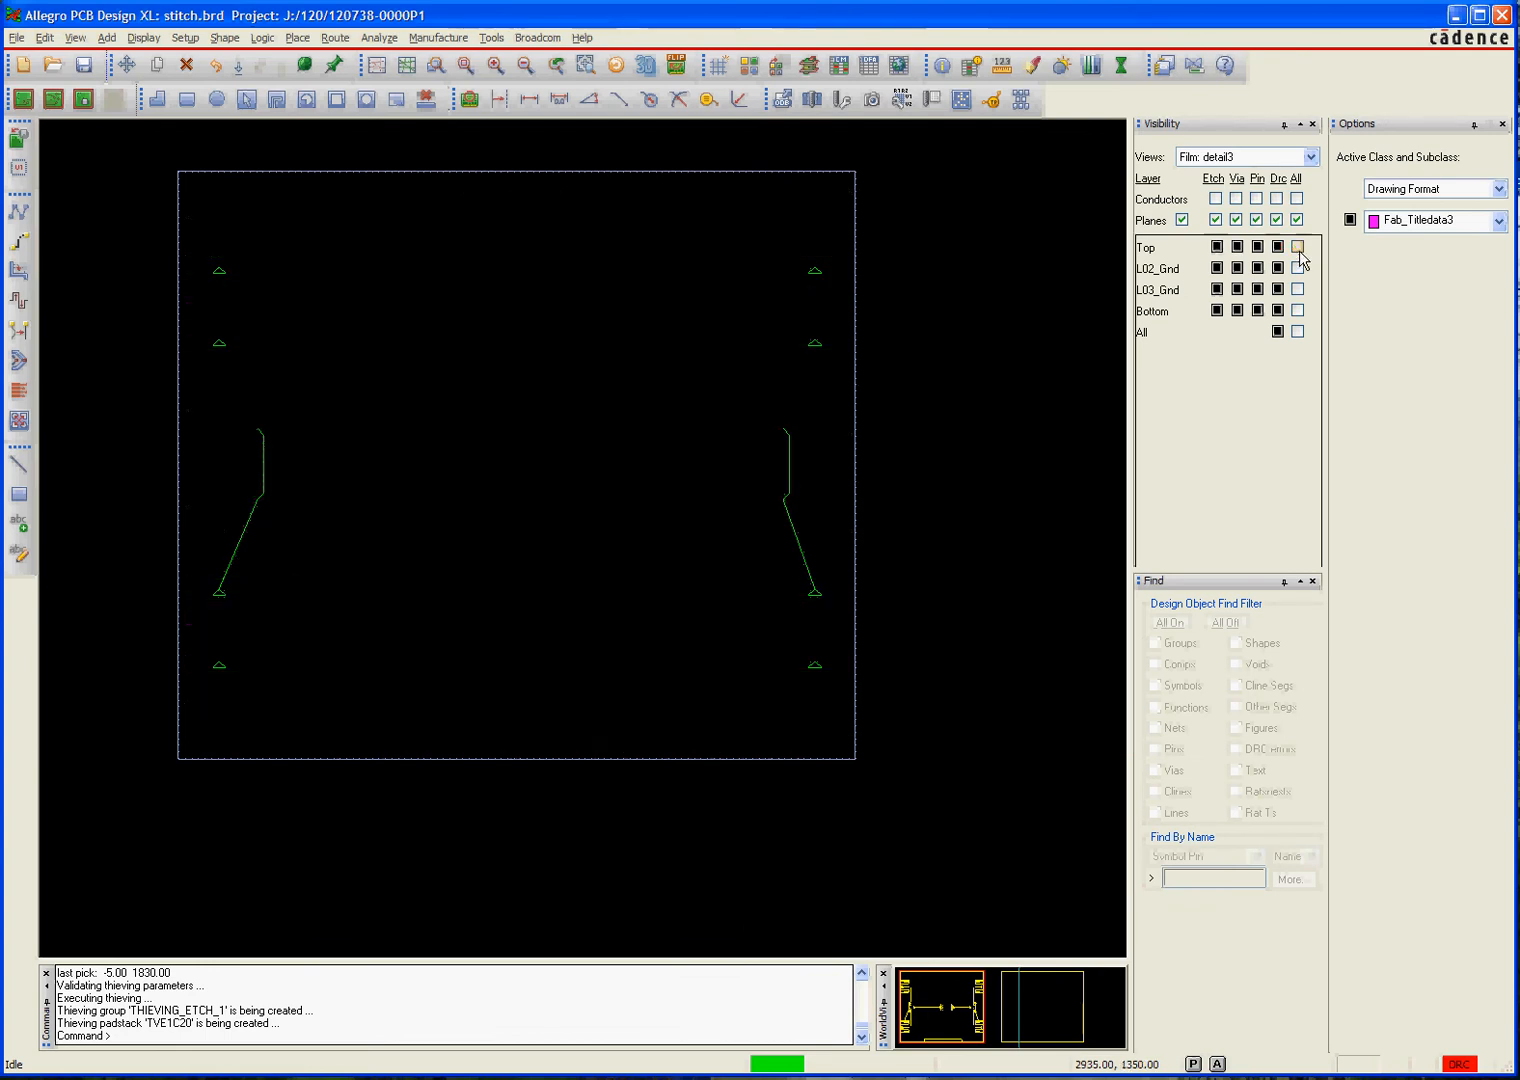
pyautogui.click(1296, 268)
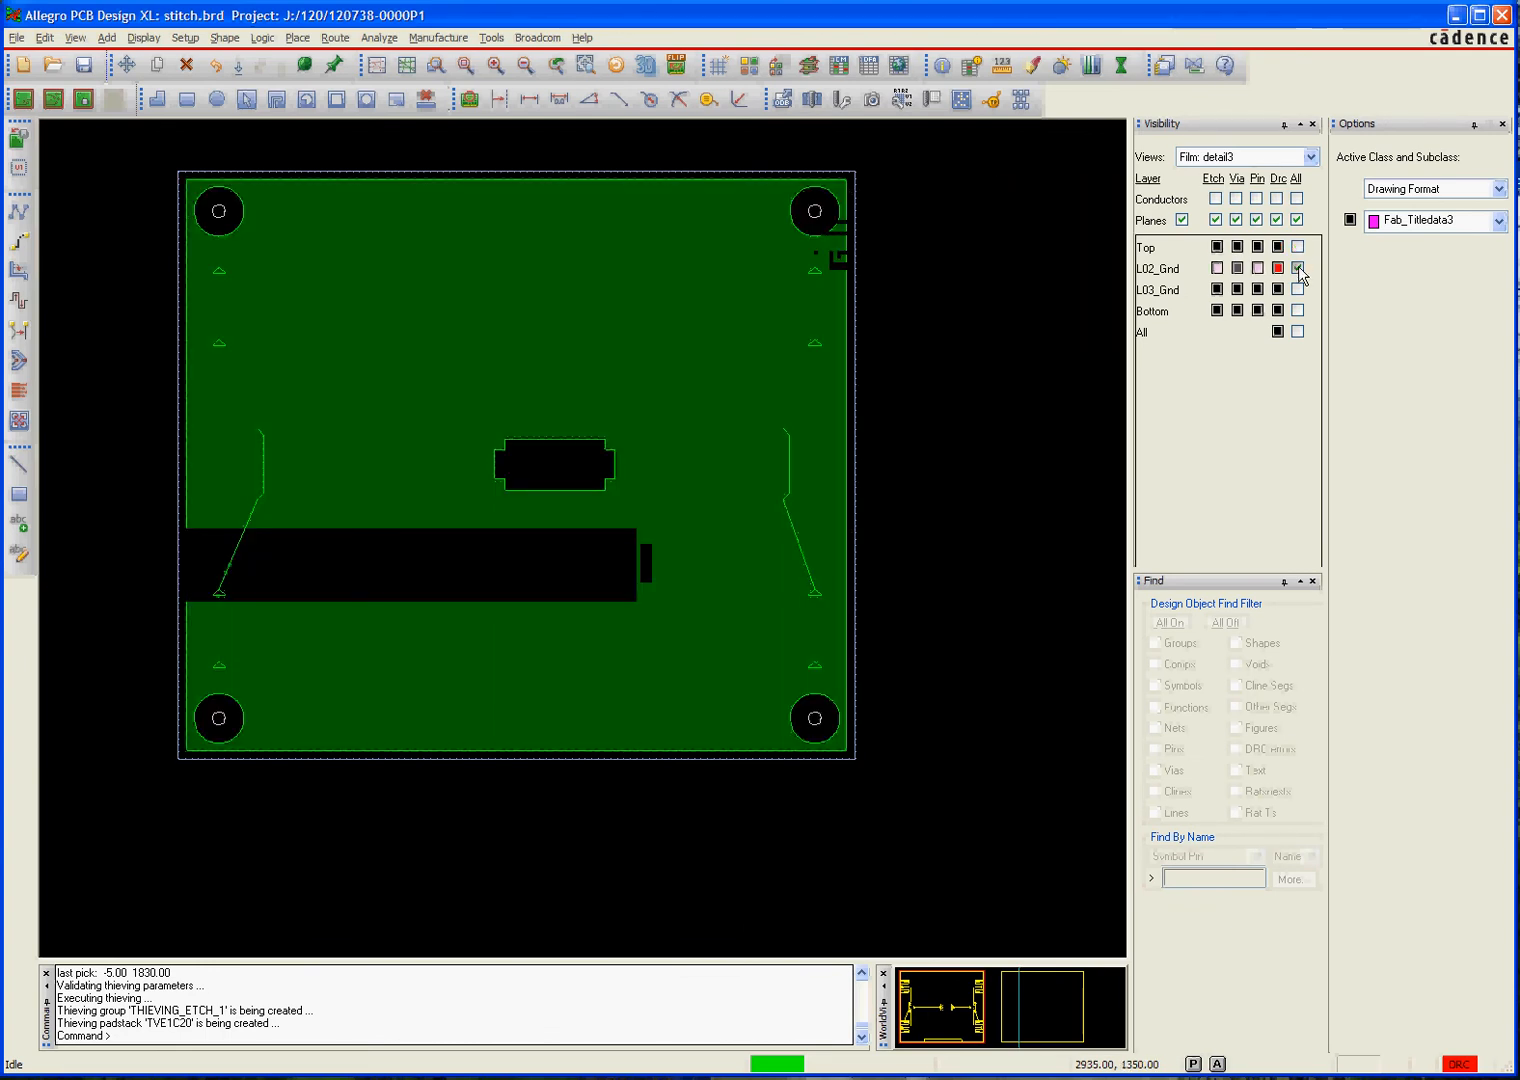
pyautogui.click(1298, 248)
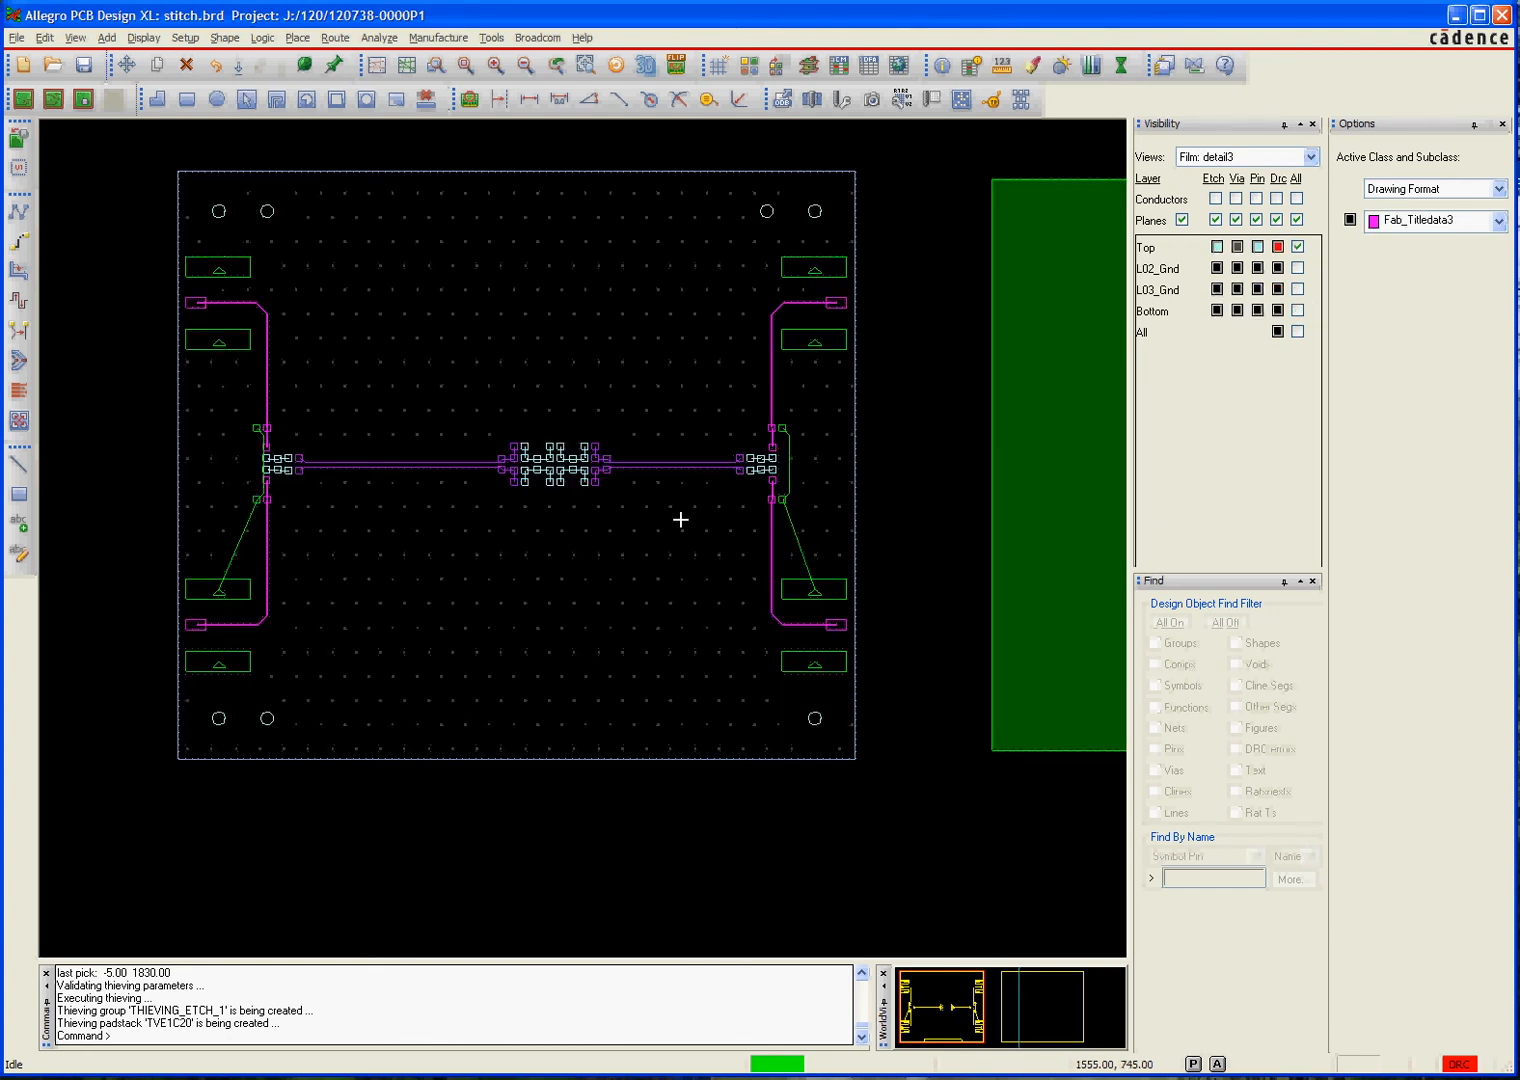
# Start the Padstack Replace utility from the Tools menu
pyautogui.click(490, 36)
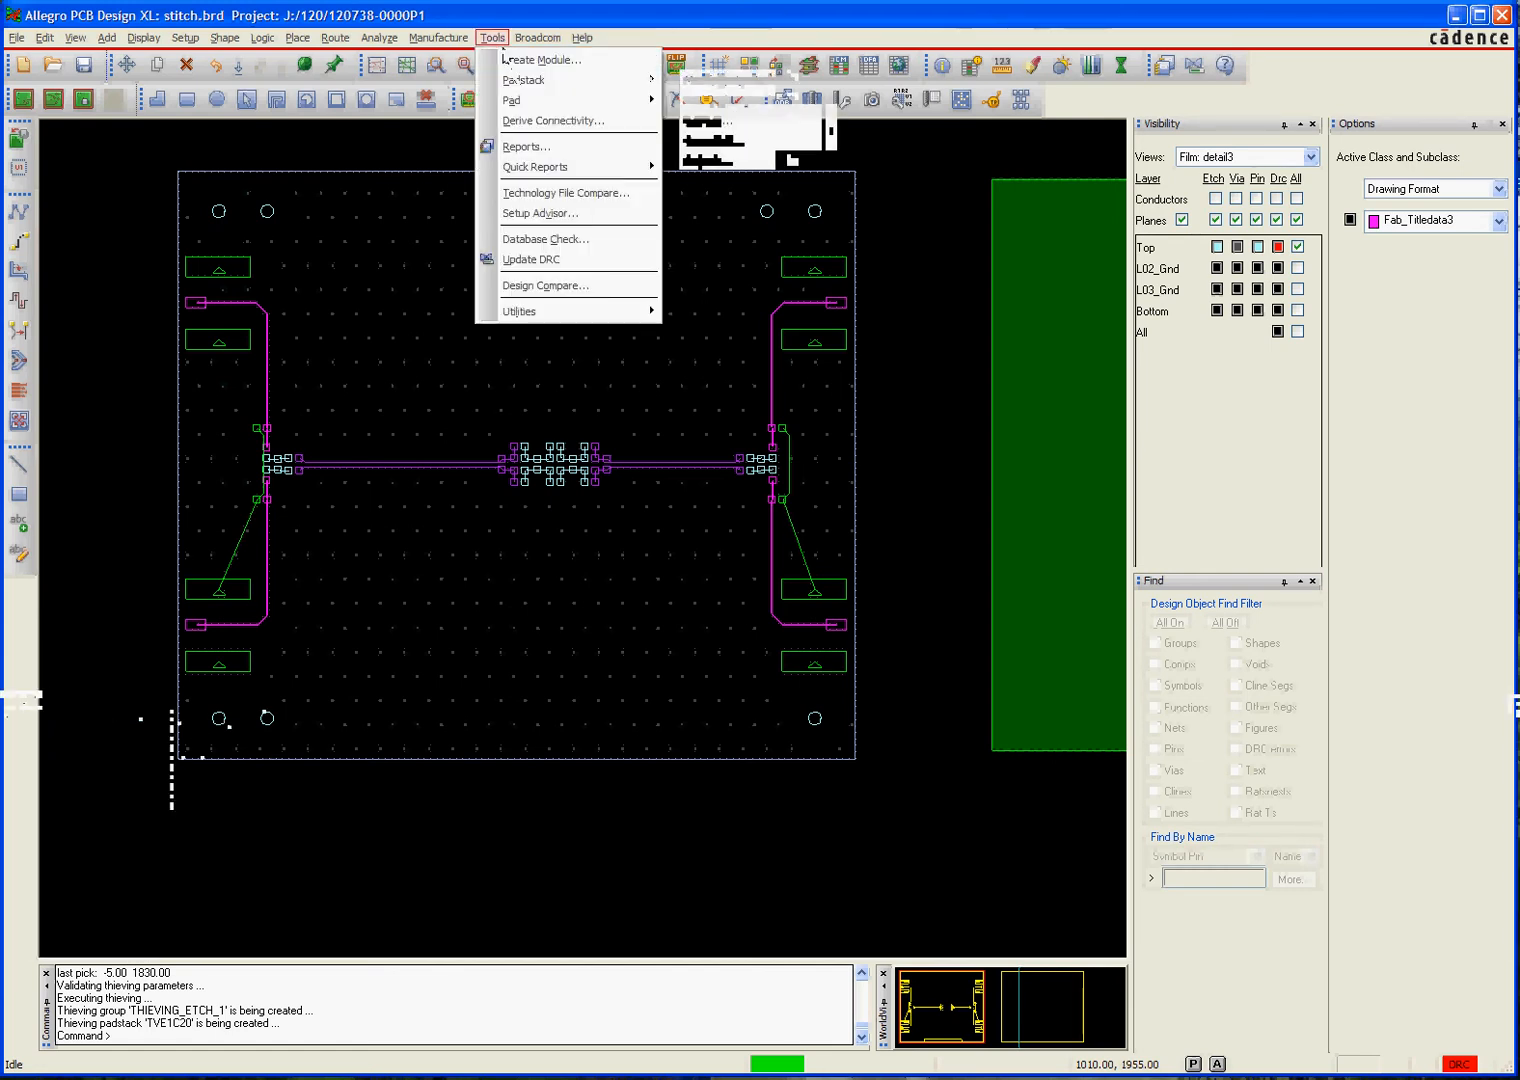
pyautogui.click(524, 80)
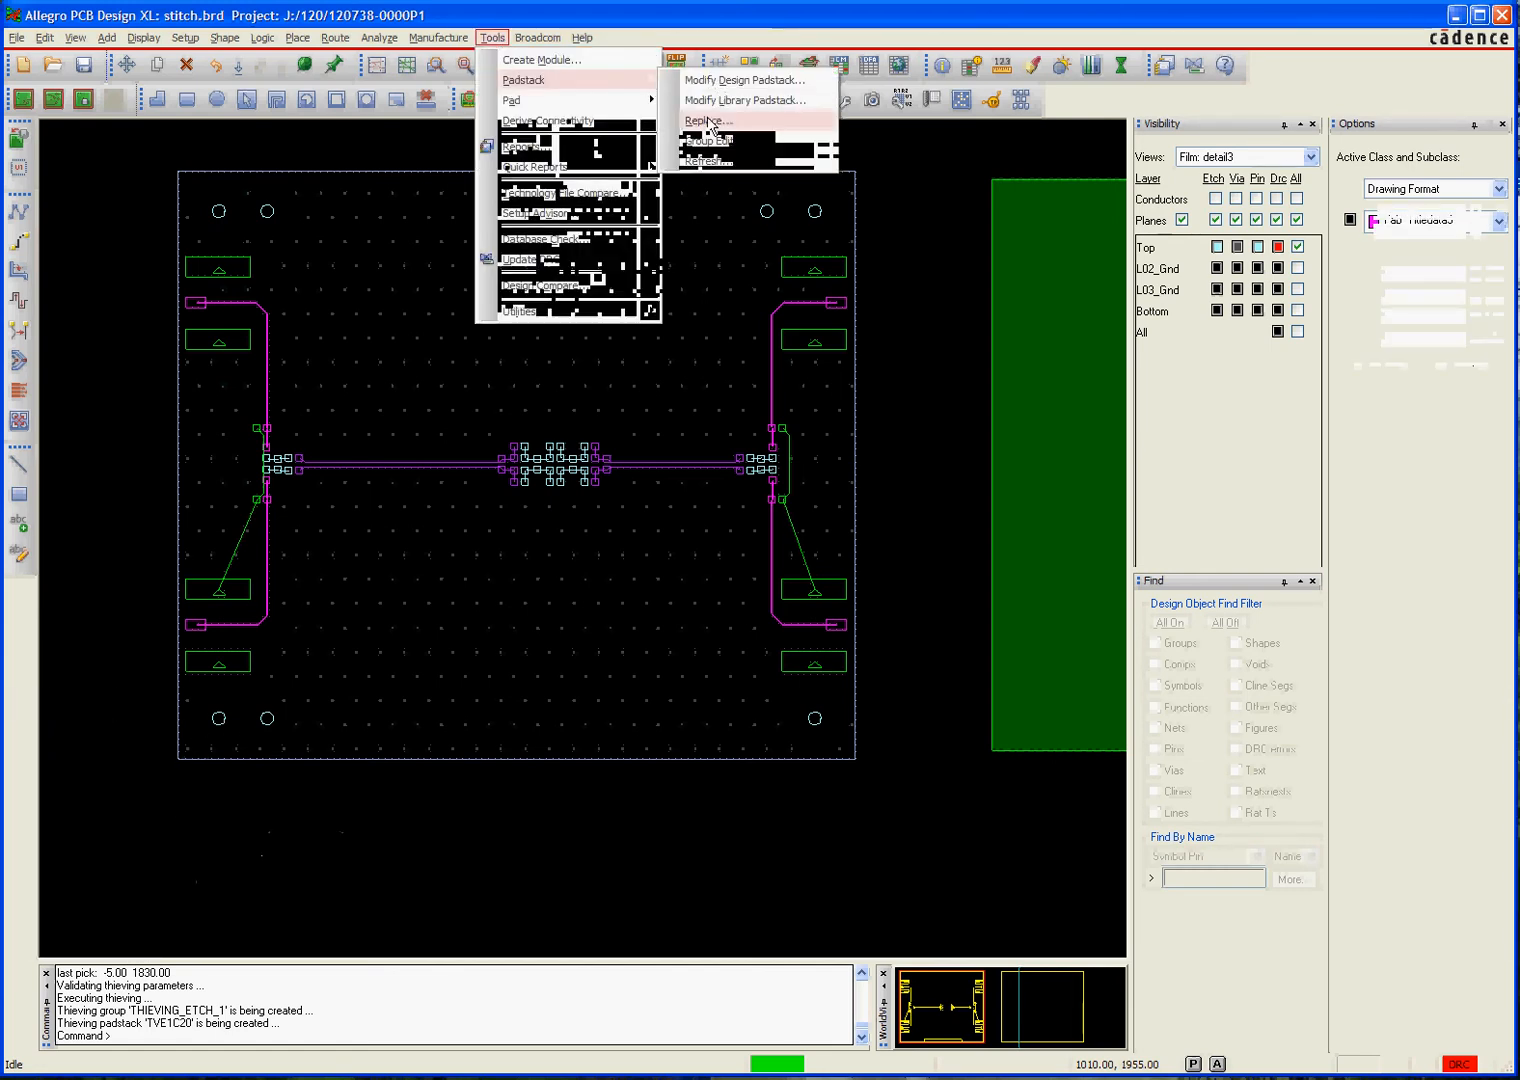
pyautogui.click(708, 120)
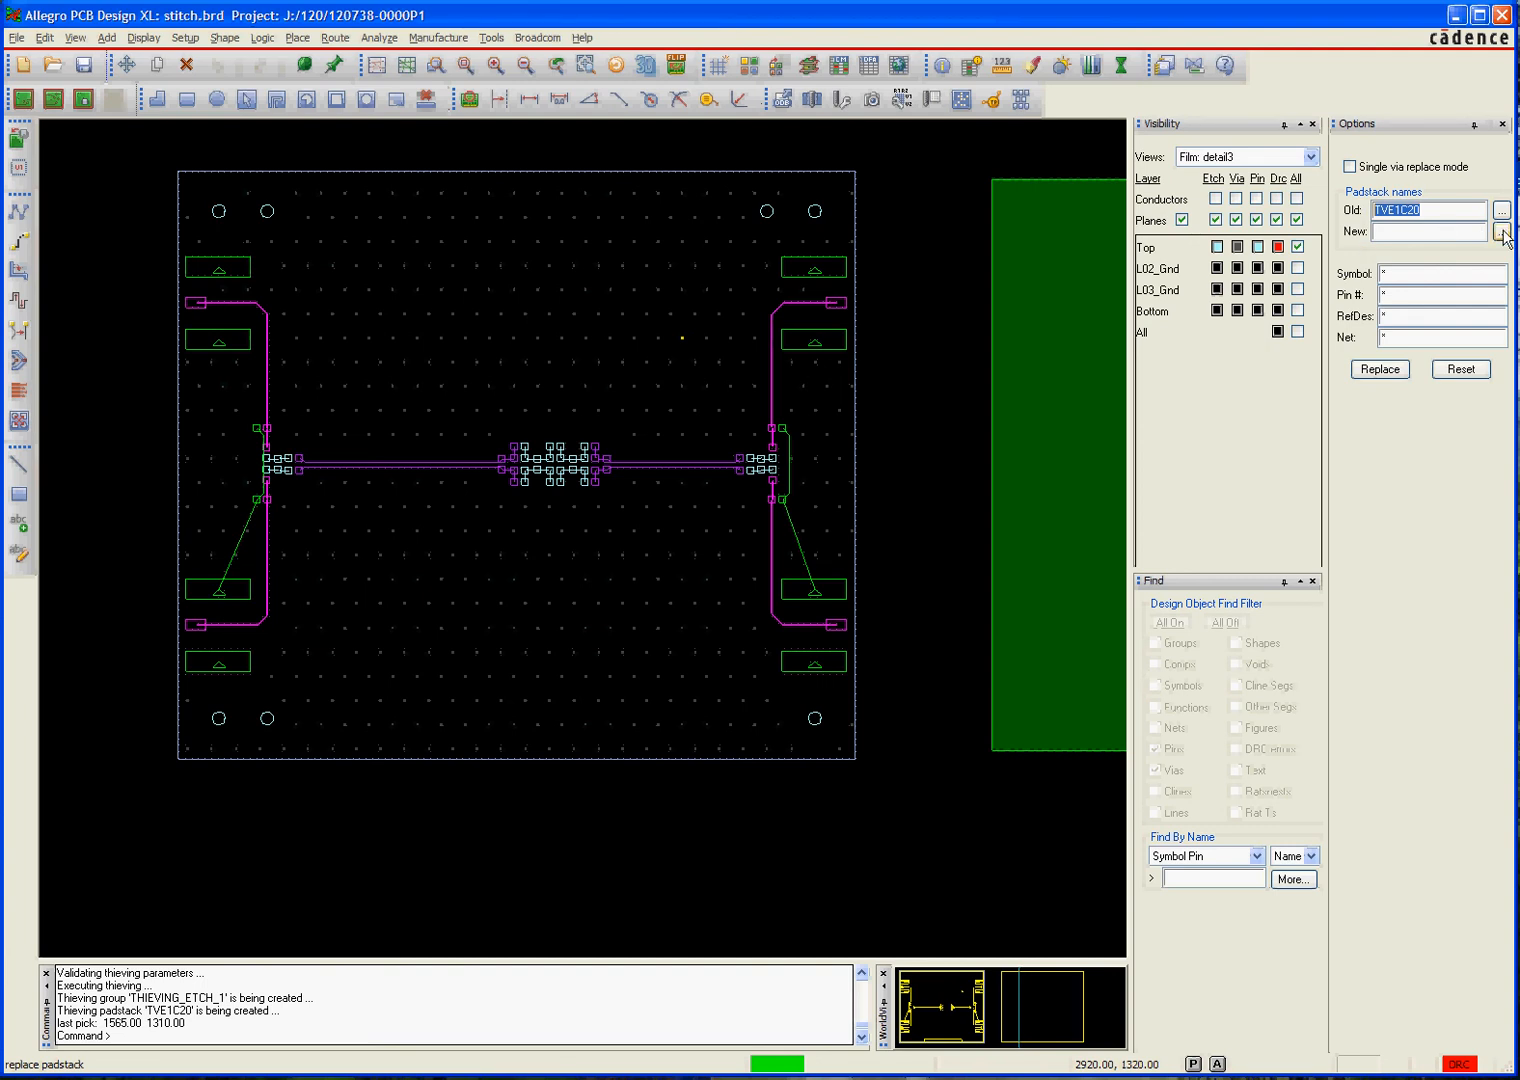
# Replace the TVE1C20 thieving pads with library padstack VC060D030P
pyautogui.click(1502, 210)
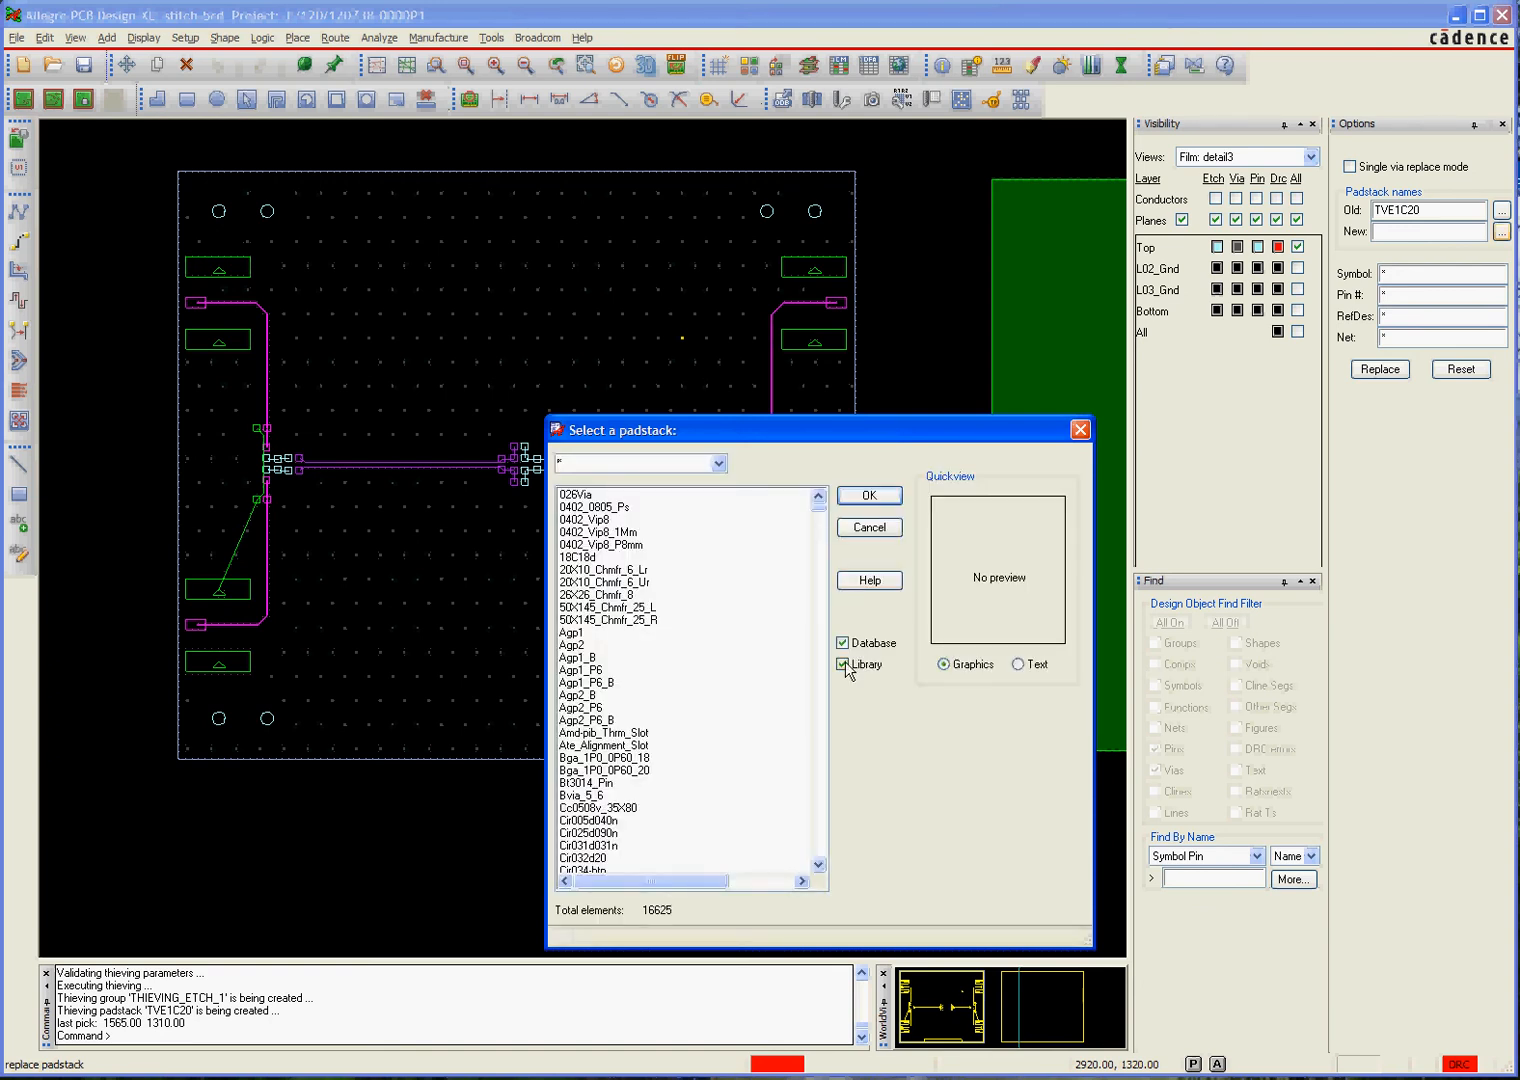
pyautogui.click(844, 664)
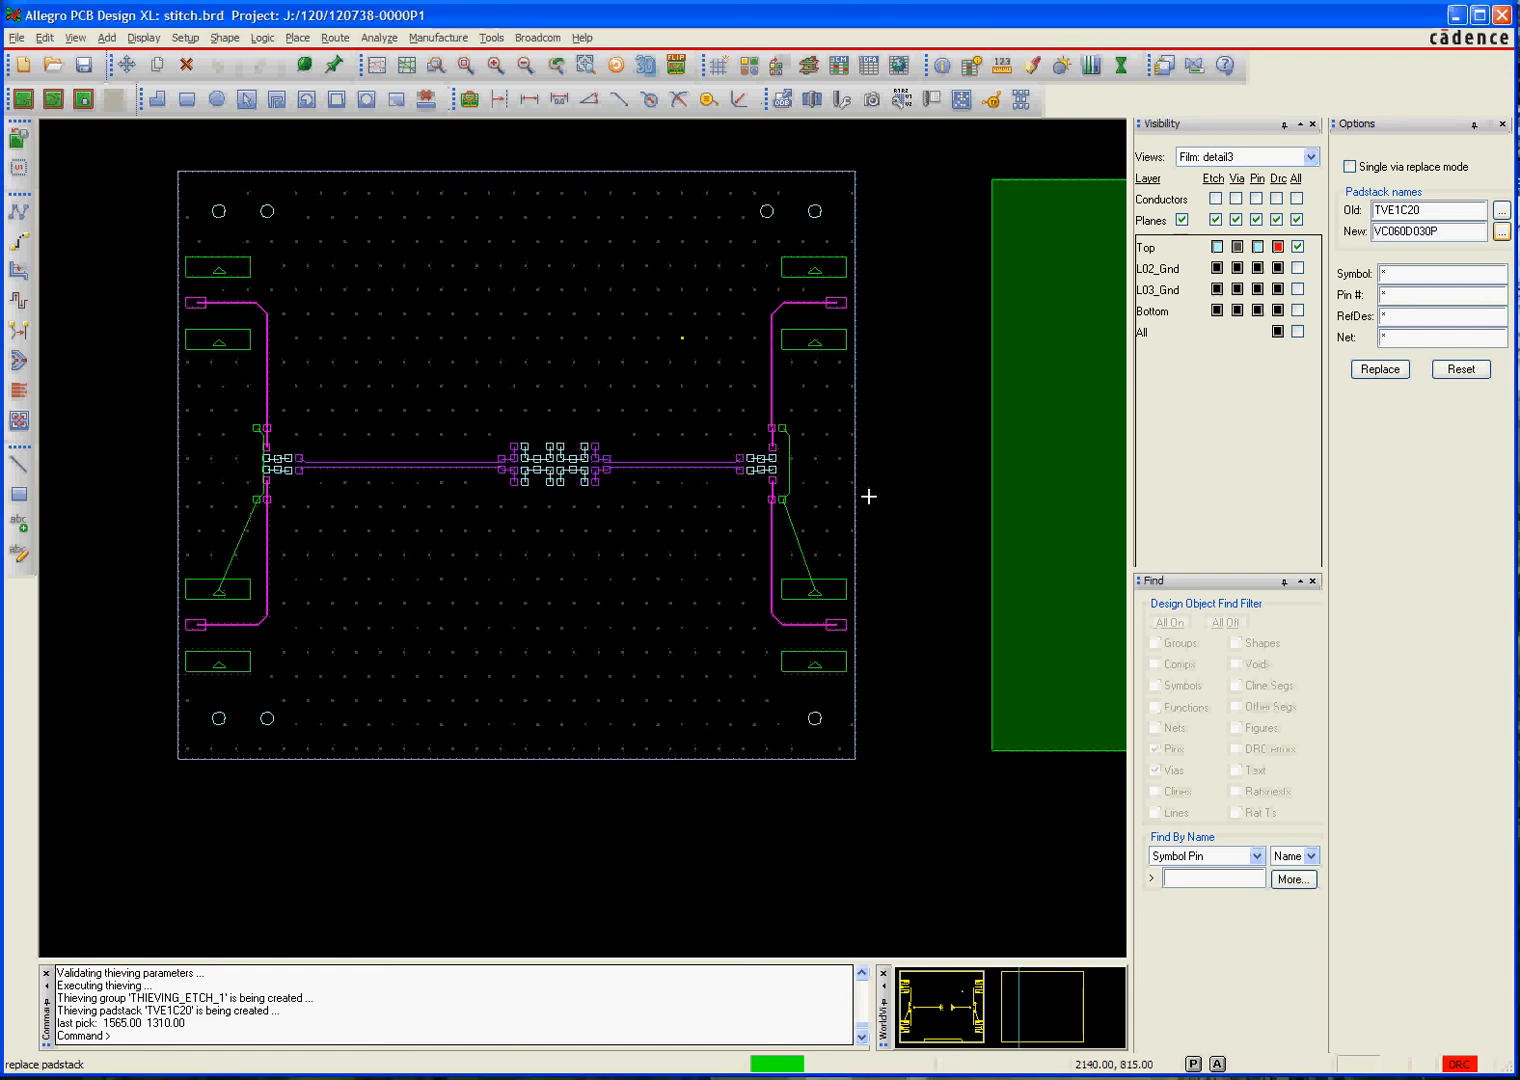
pyautogui.click(1380, 368)
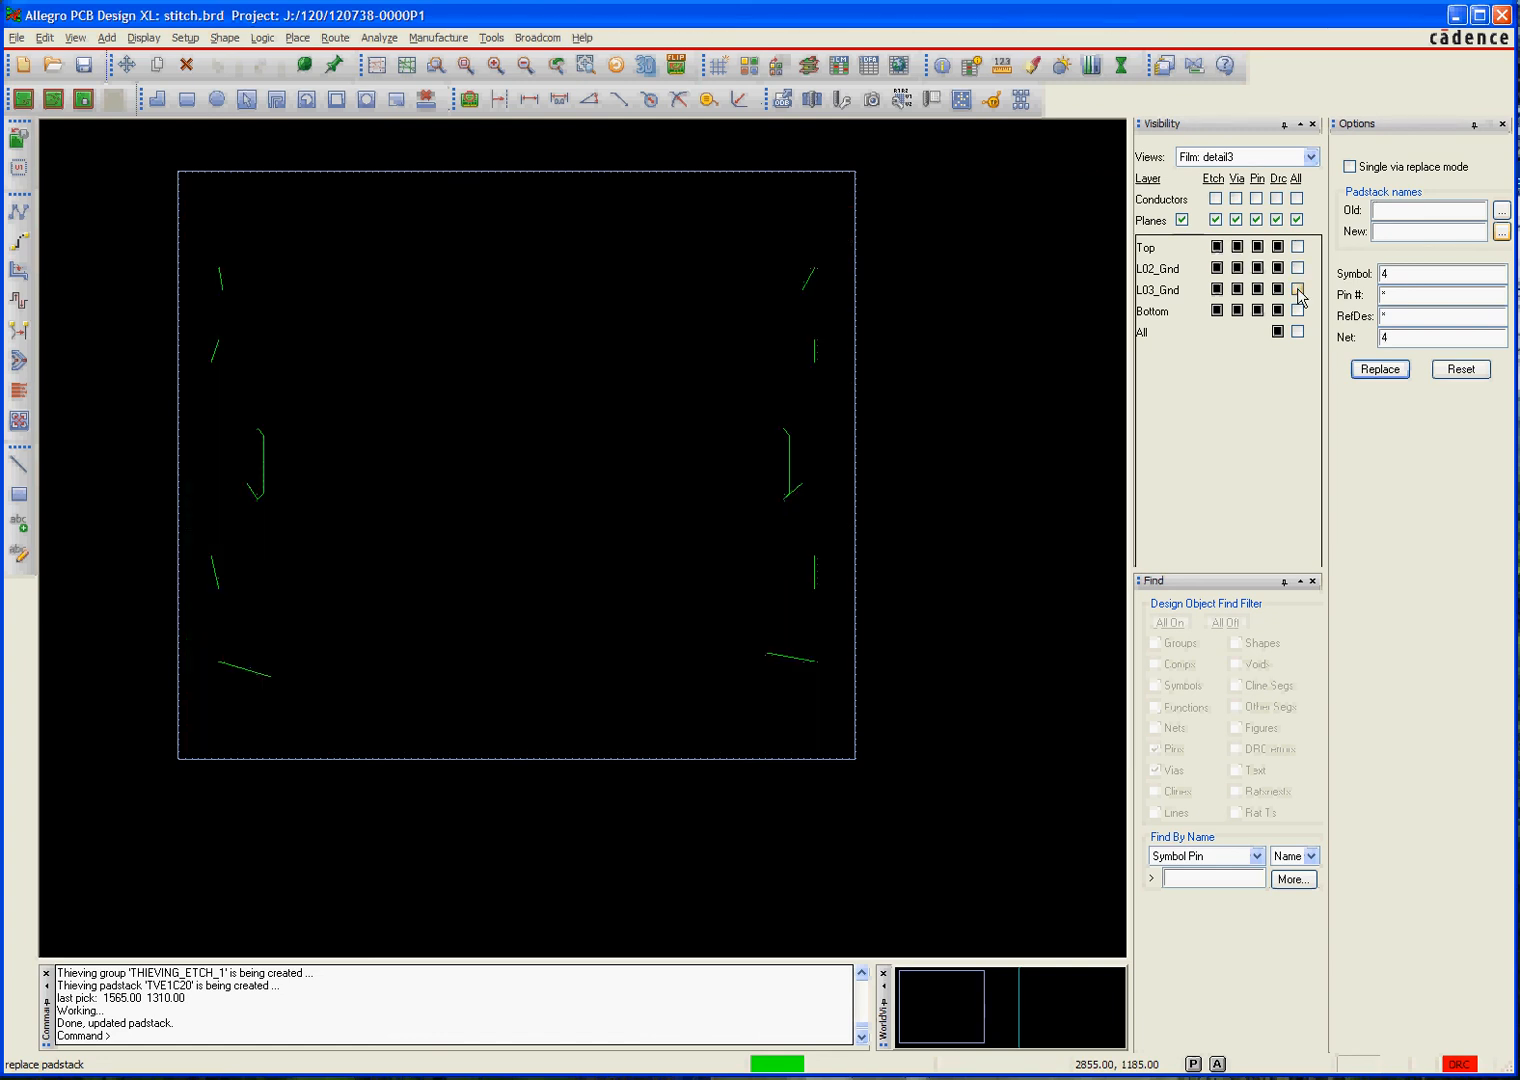
# Toggle the L03_Gnd layer to check the new stitching via grid
pyautogui.click(1296, 310)
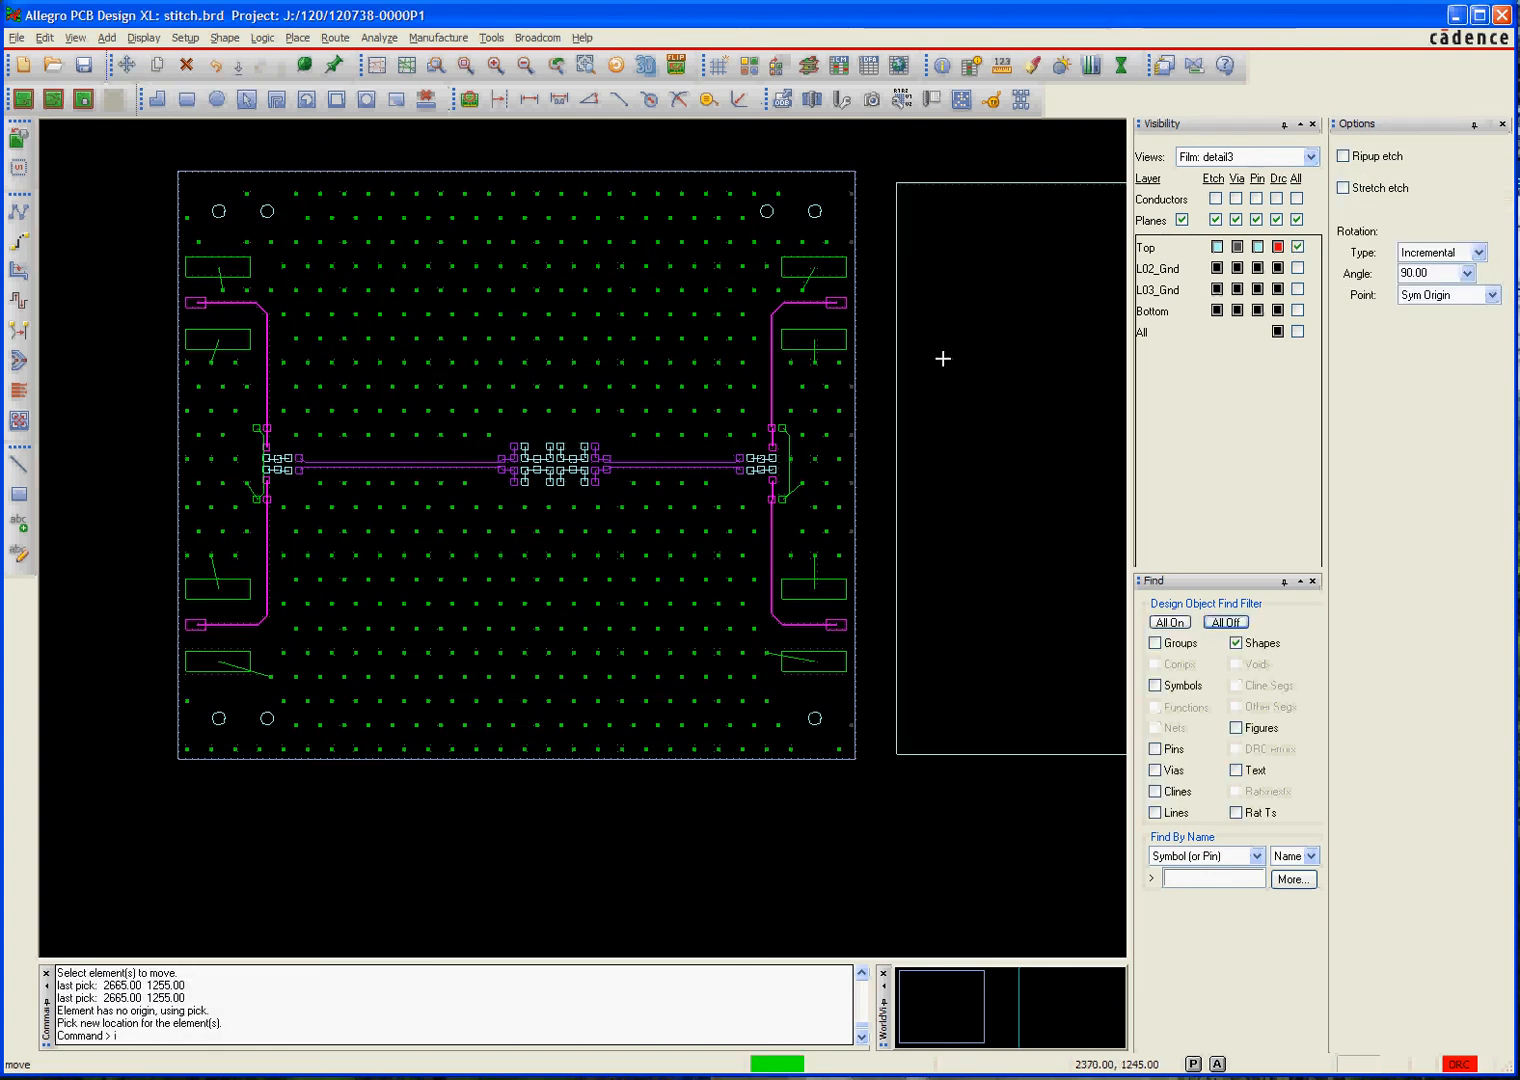
# Move the copper shape back onto the board with ix -2500
pyautogui.write('ix -2500')
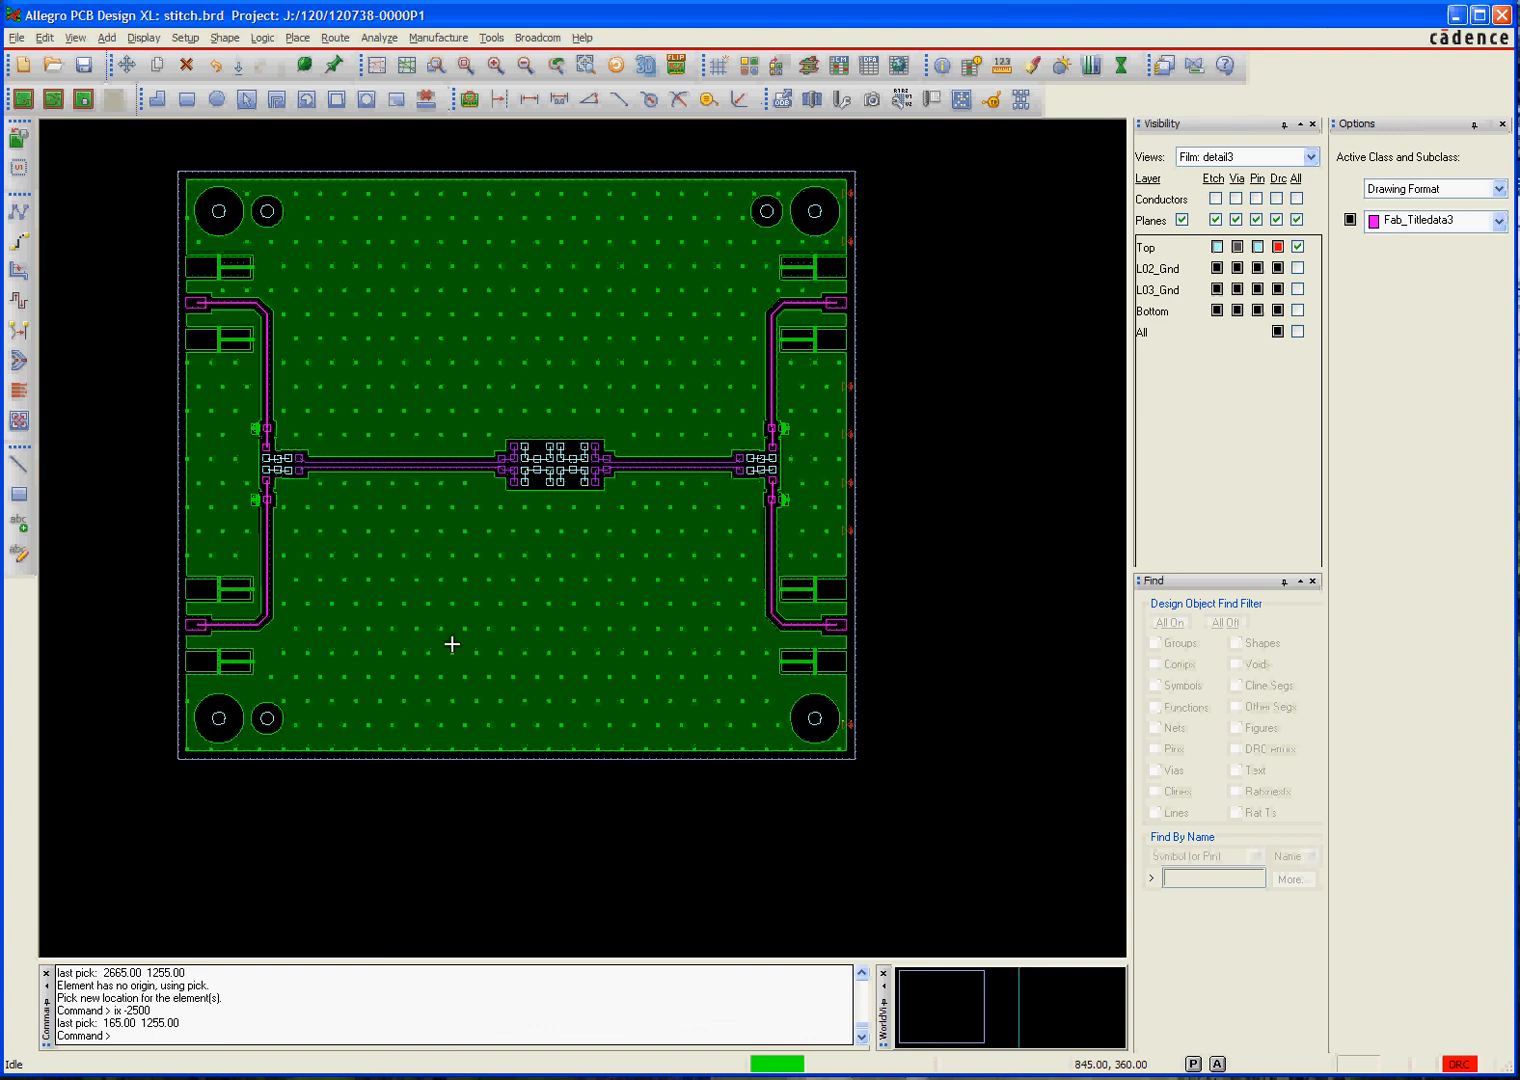
pyautogui.moveTo(618, 724)
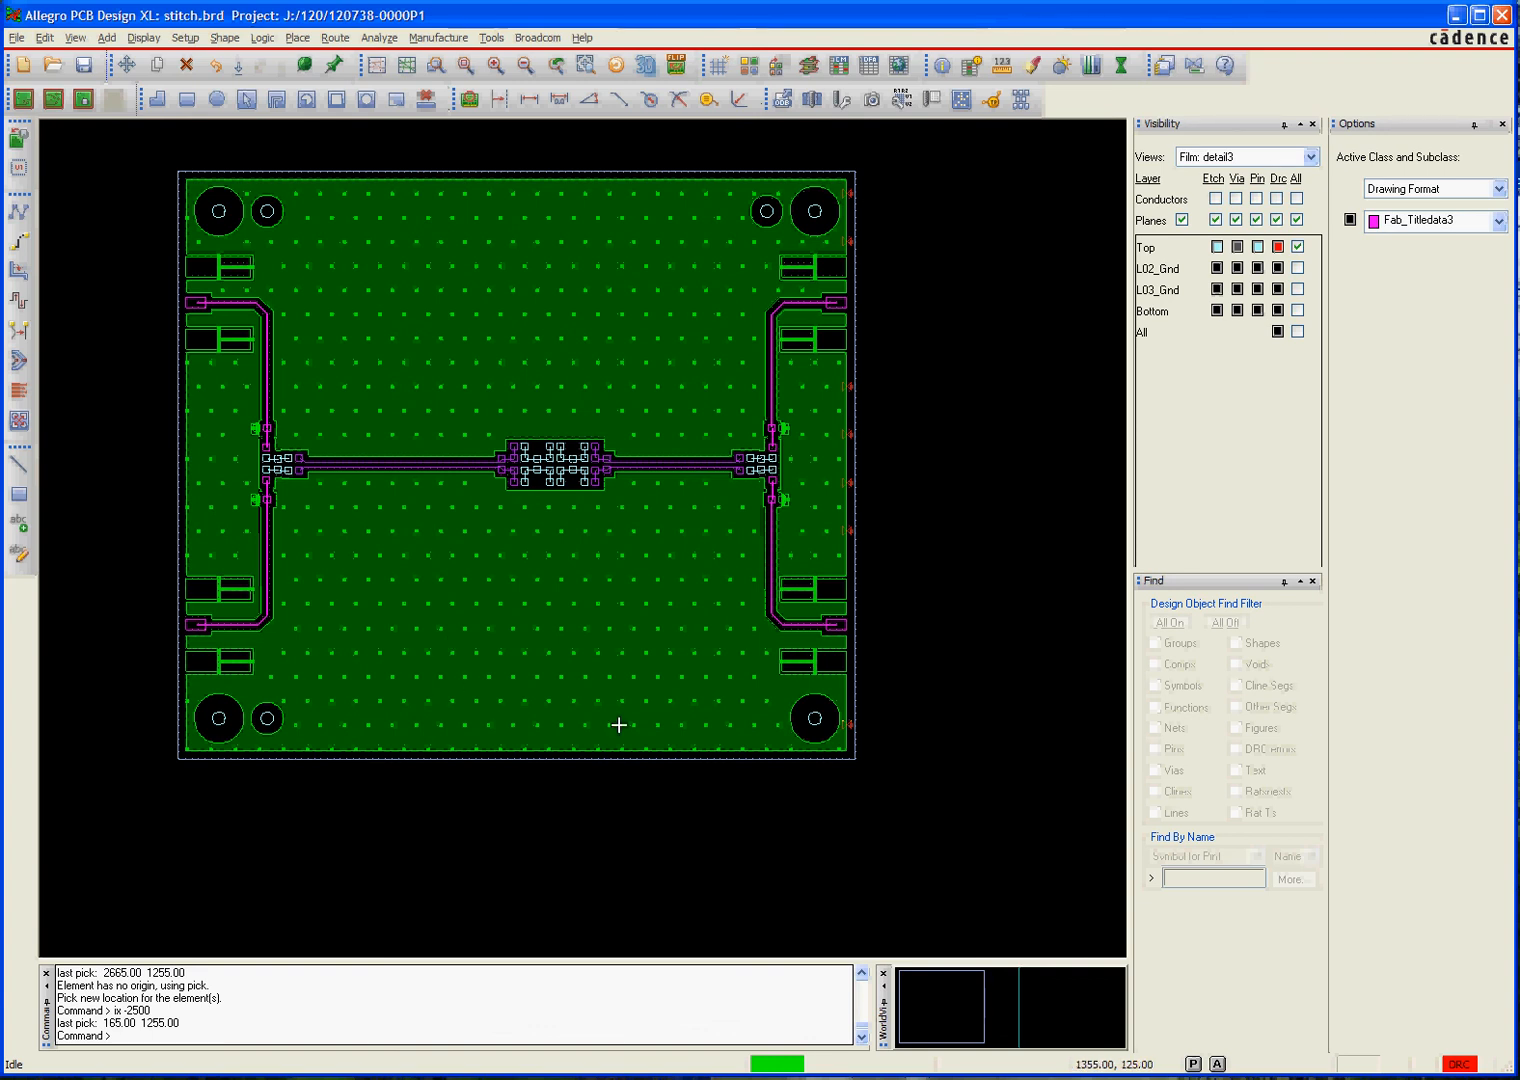